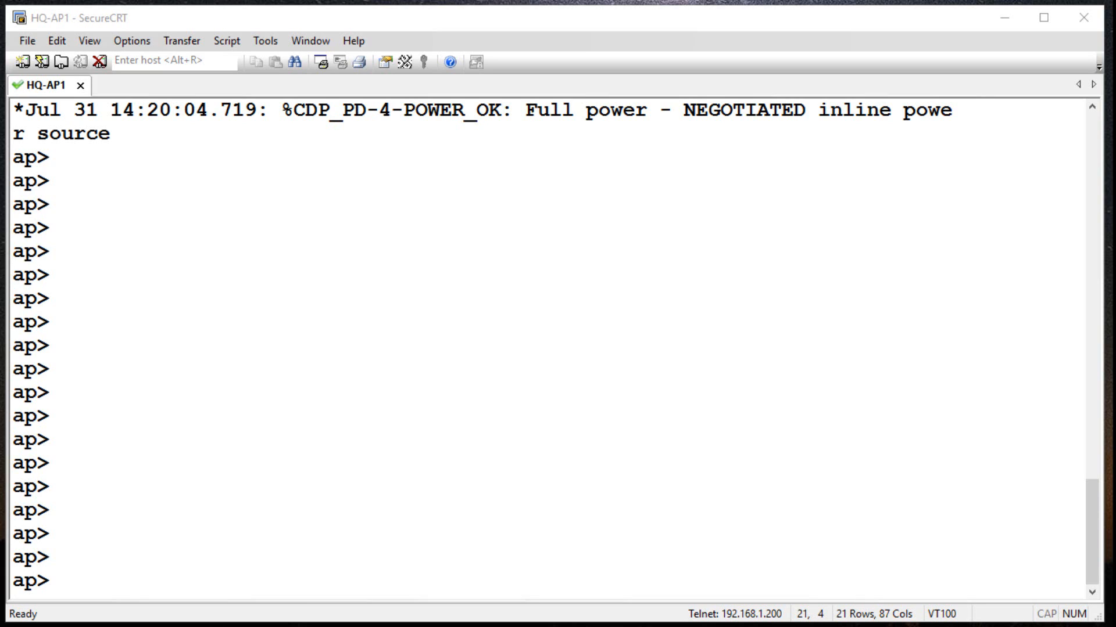
{"action": "mouse_move", "coordinate": [399, 125]}
{"action": "type", "text": "en"}
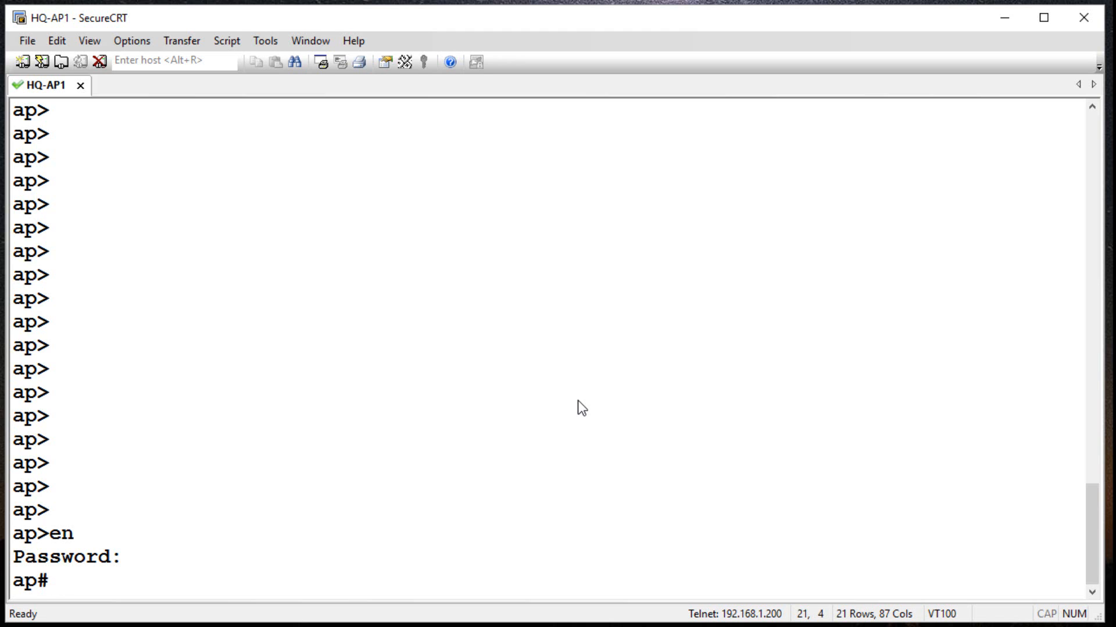
List interface status and BVI1's running config, highlighting its 10.0.2.100 address line.
{"action": "type", "text": "sh ip int br"}
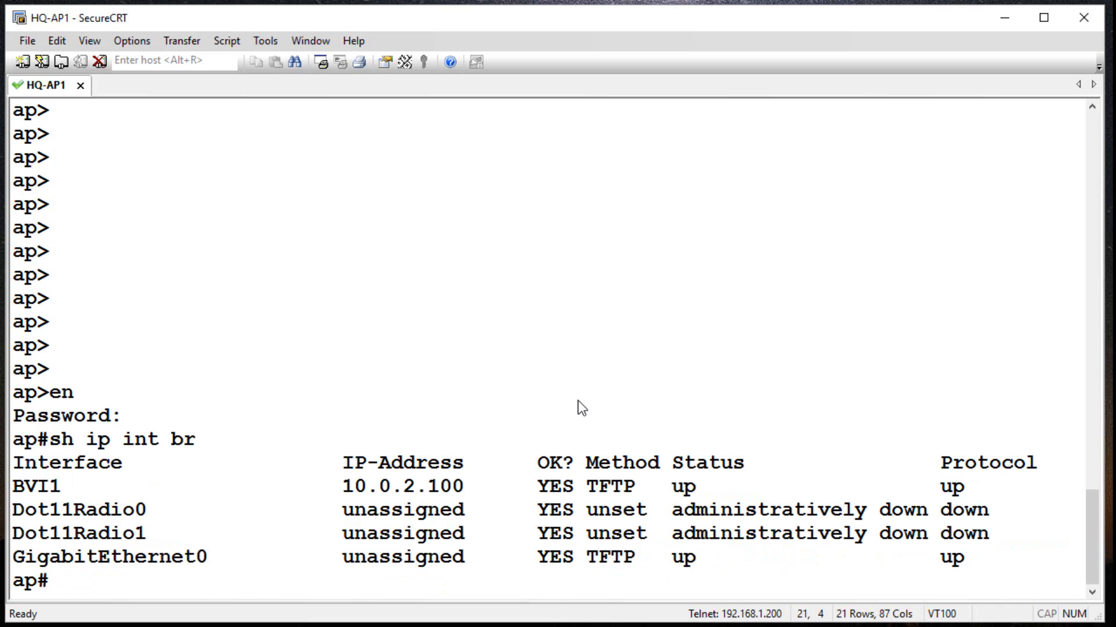
{"action": "type", "text": "sh run int bvi 1"}
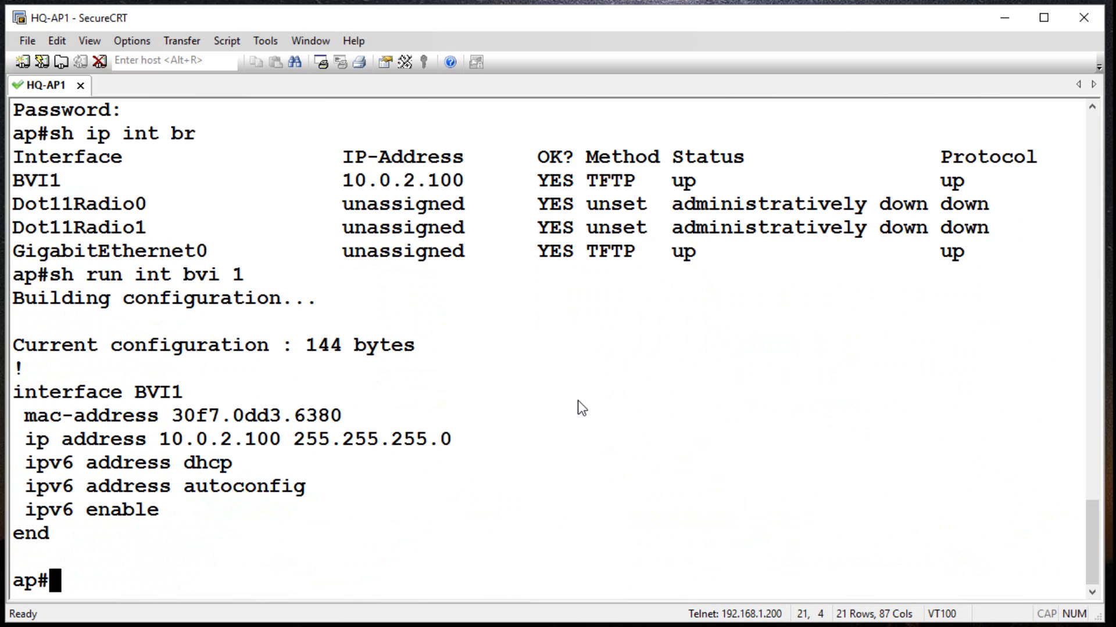
{"action": "triple_click", "coordinate": [227, 440]}
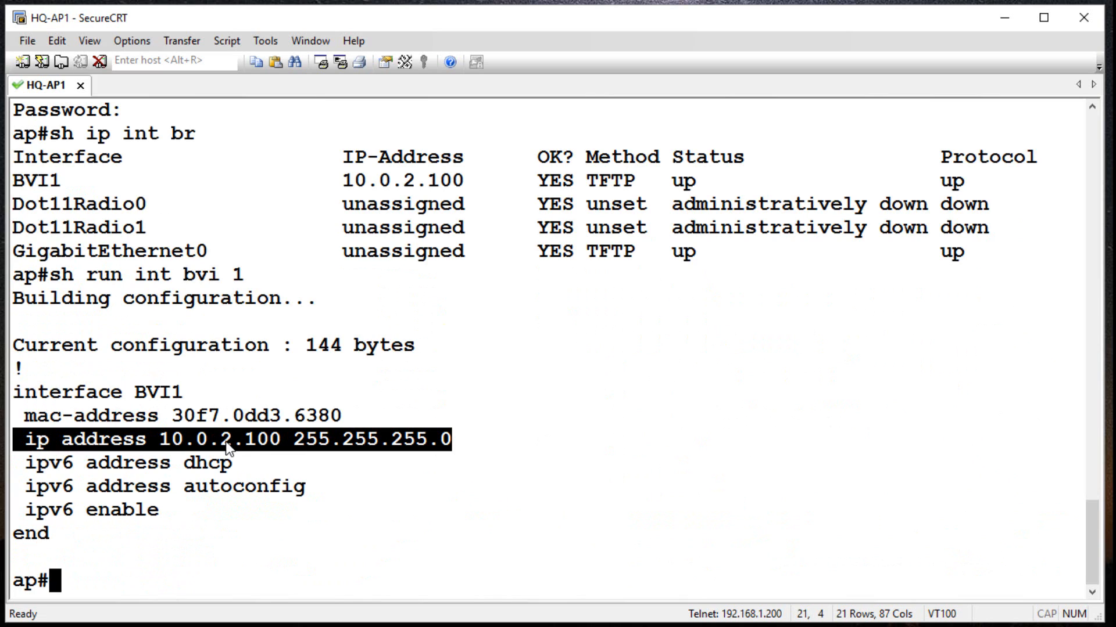
{"action": "mouse_move", "coordinate": [232, 444]}
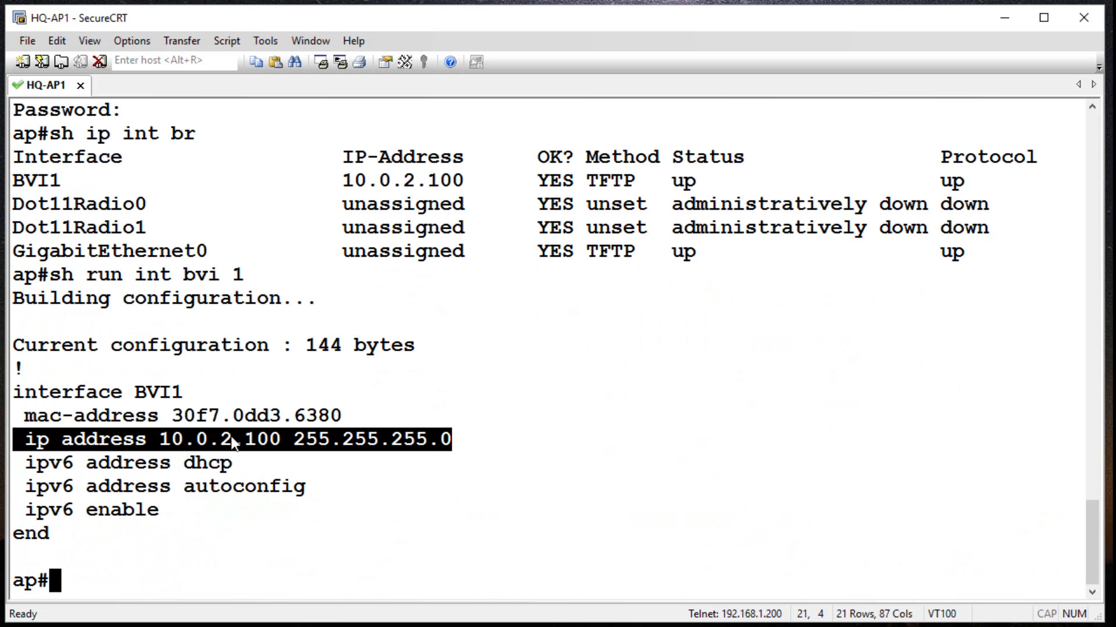
{"action": "mouse_move", "coordinate": [221, 453]}
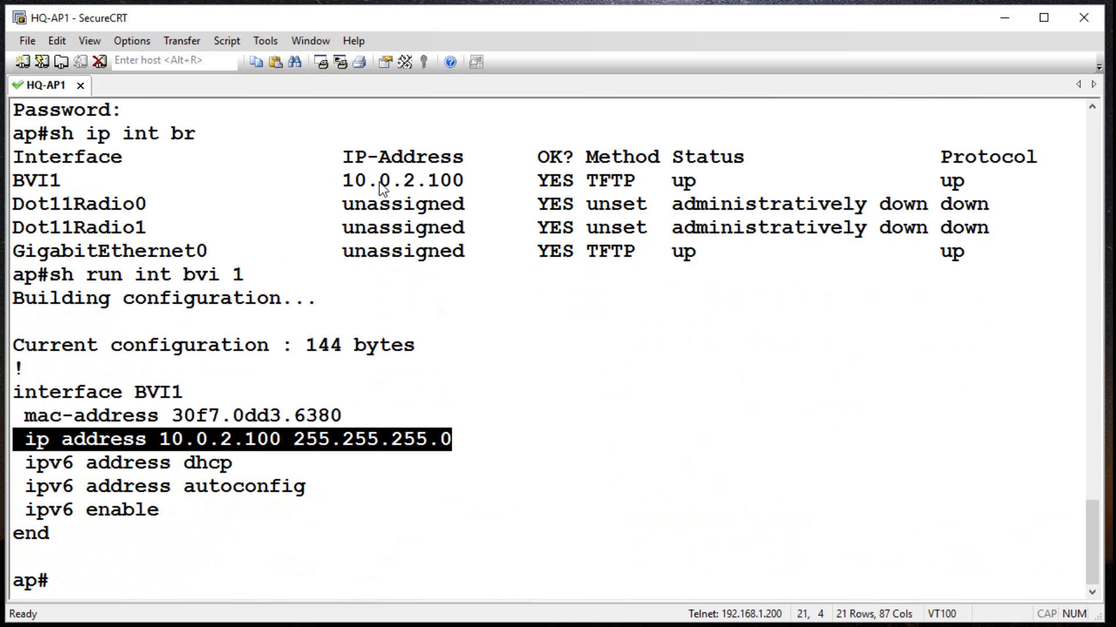
{"action": "mouse_move", "coordinate": [374, 195]}
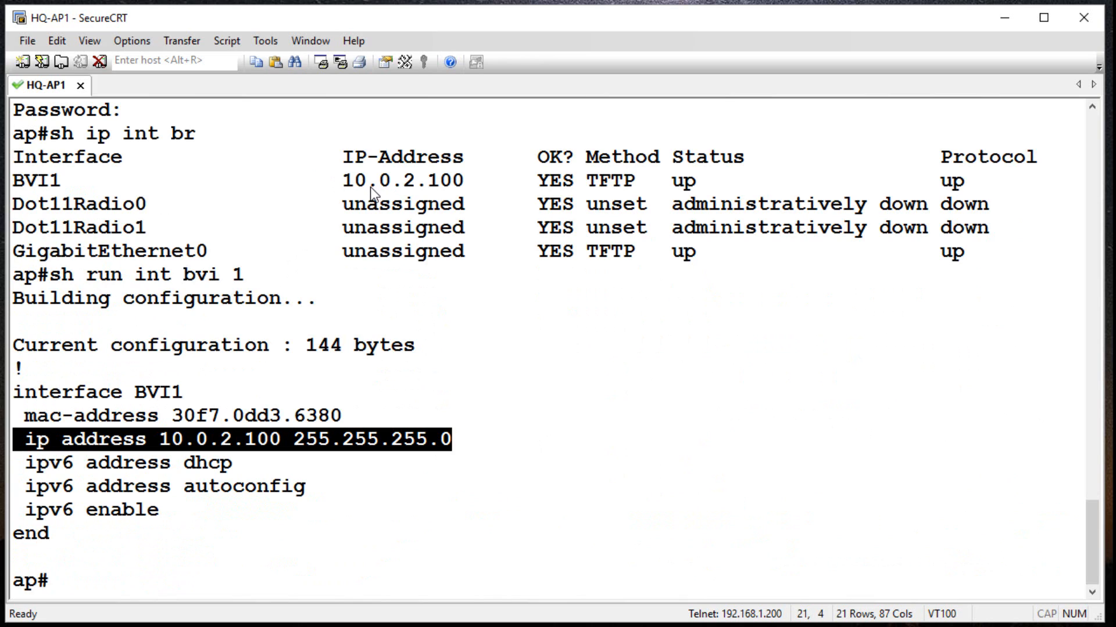
{"action": "mouse_move", "coordinate": [405, 186]}
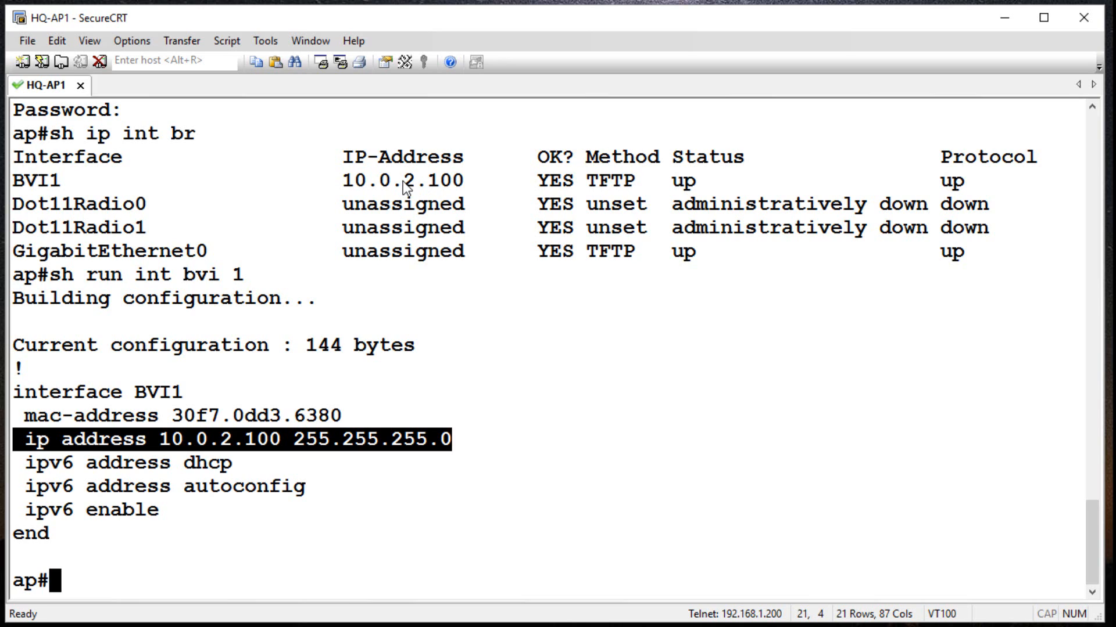
{"action": "mouse_move", "coordinate": [387, 185]}
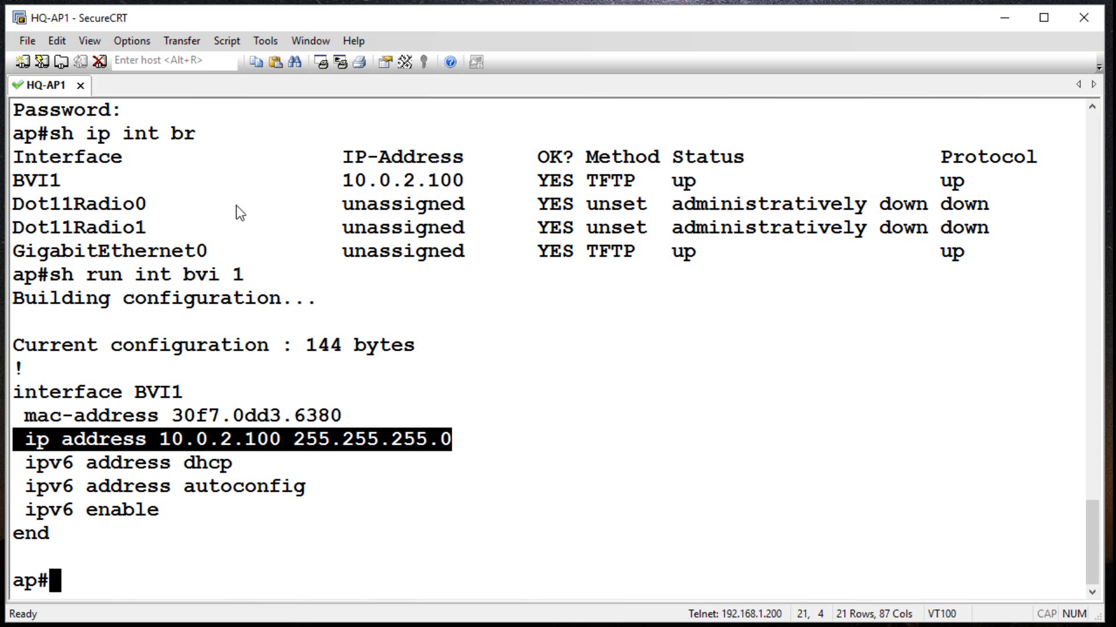
{"action": "mouse_move", "coordinate": [306, 279]}
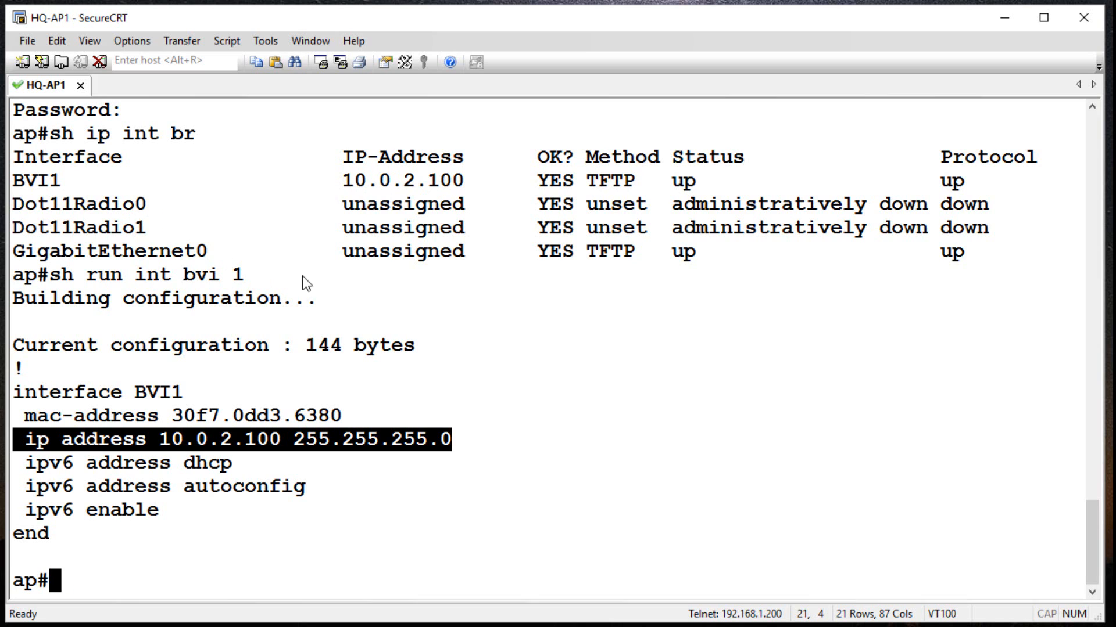
{"action": "mouse_move", "coordinate": [322, 469]}
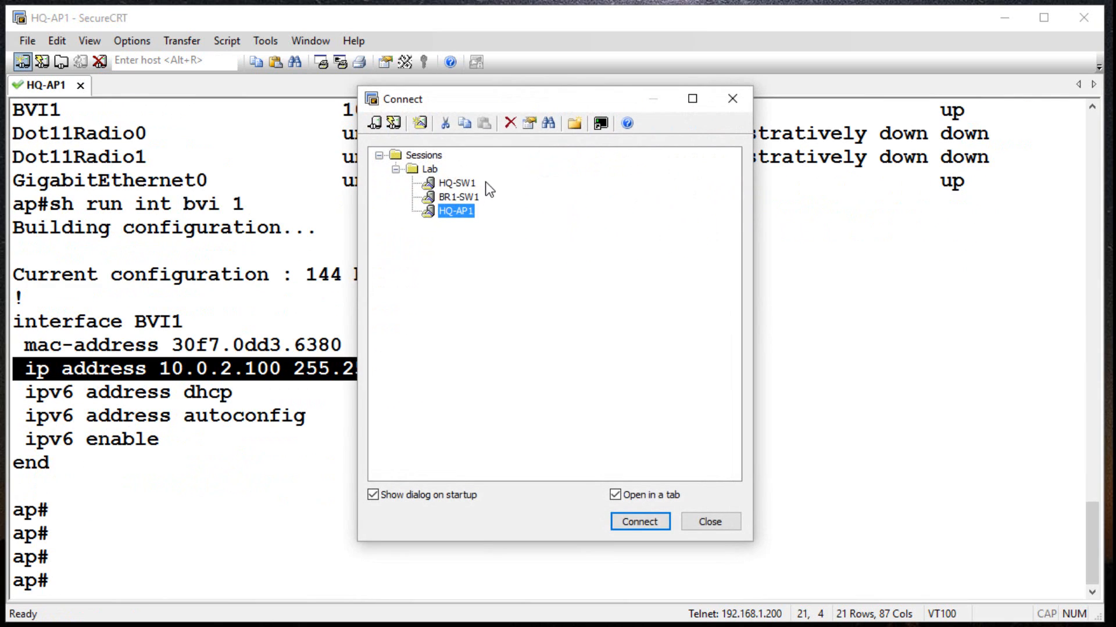
On HQ-SW1, verify Fa1/0/47 trunks with native VLAN 2, then disconnect the session.
{"action": "double_click", "coordinate": [452, 182]}
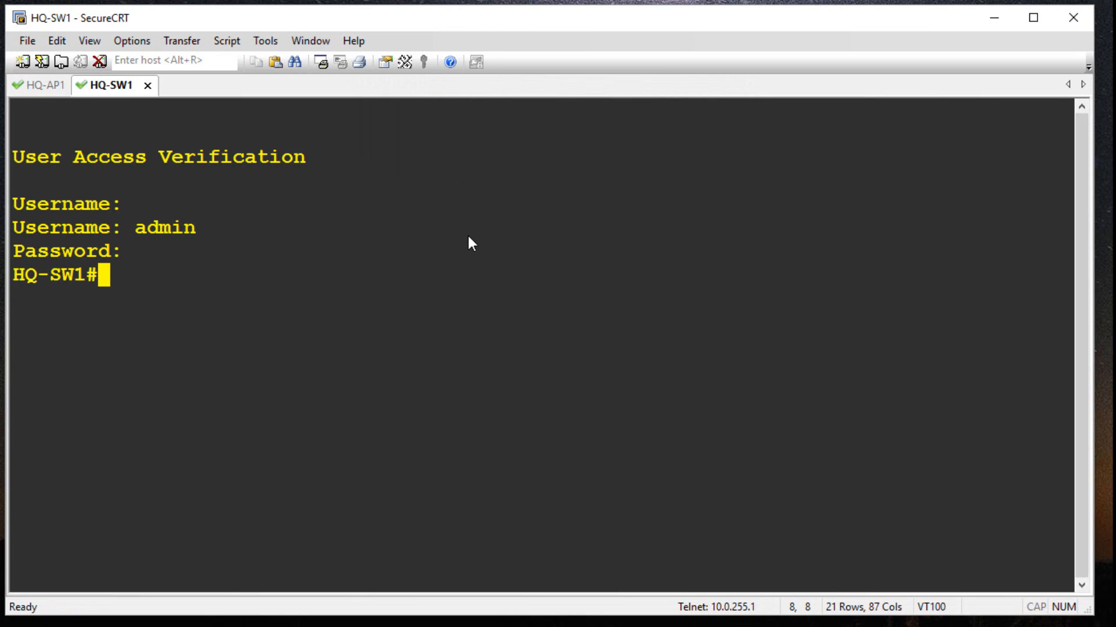
{"action": "type", "text": "sh run itn"}
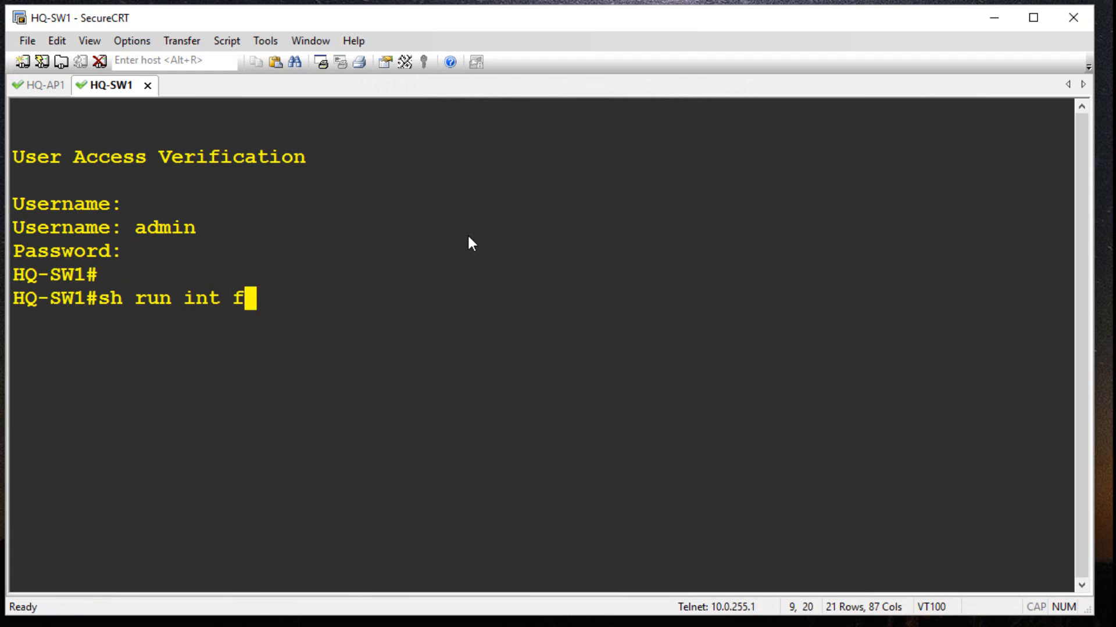
{"action": "type", "text": "a 1/0/47"}
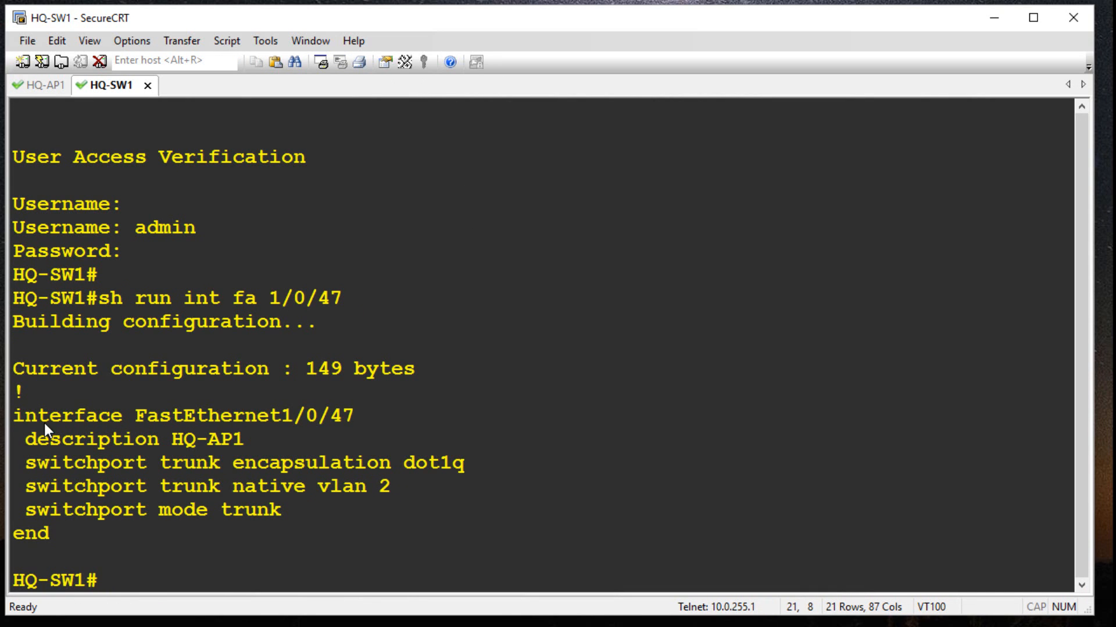
{"action": "left_click_drag", "start_coordinate": [25, 415], "coordinate": [349, 486]}
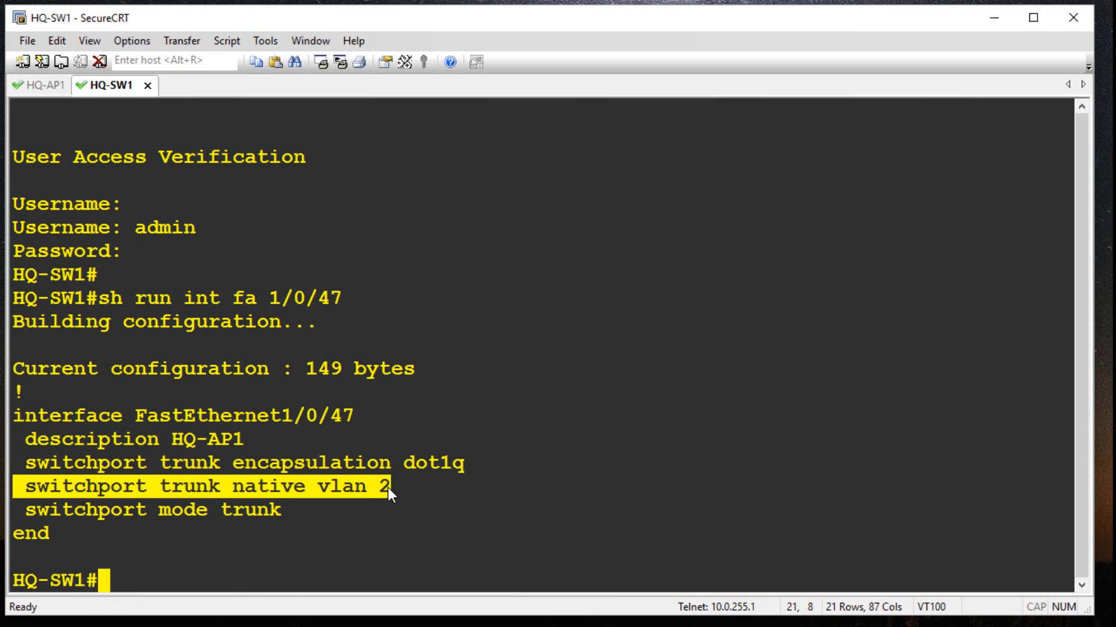
{"action": "mouse_move", "coordinate": [368, 516]}
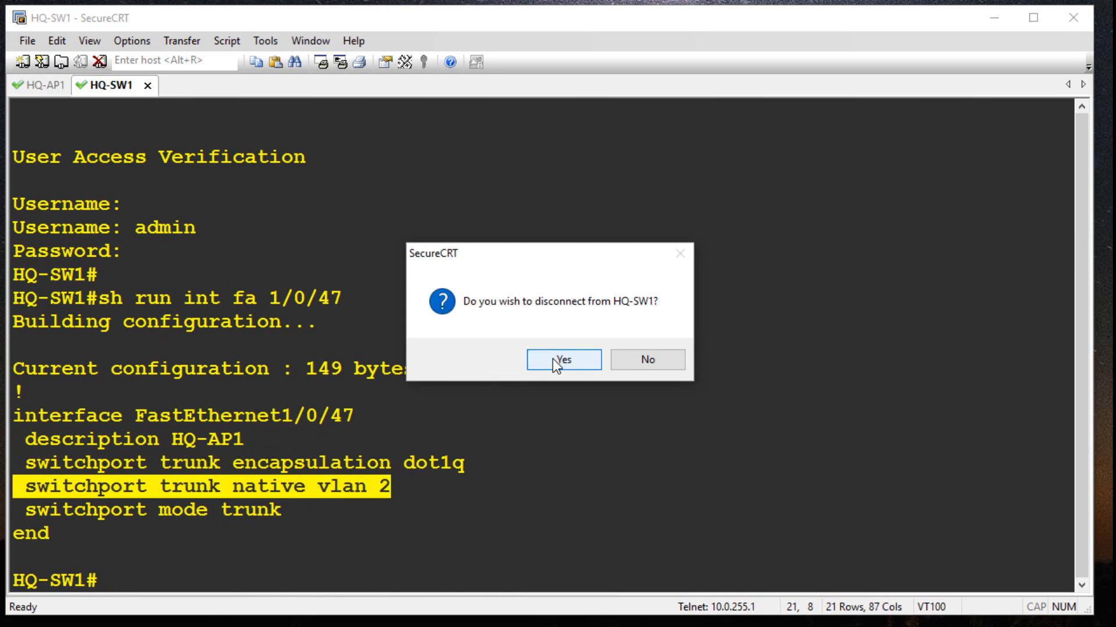
{"action": "left_click", "coordinate": [563, 360]}
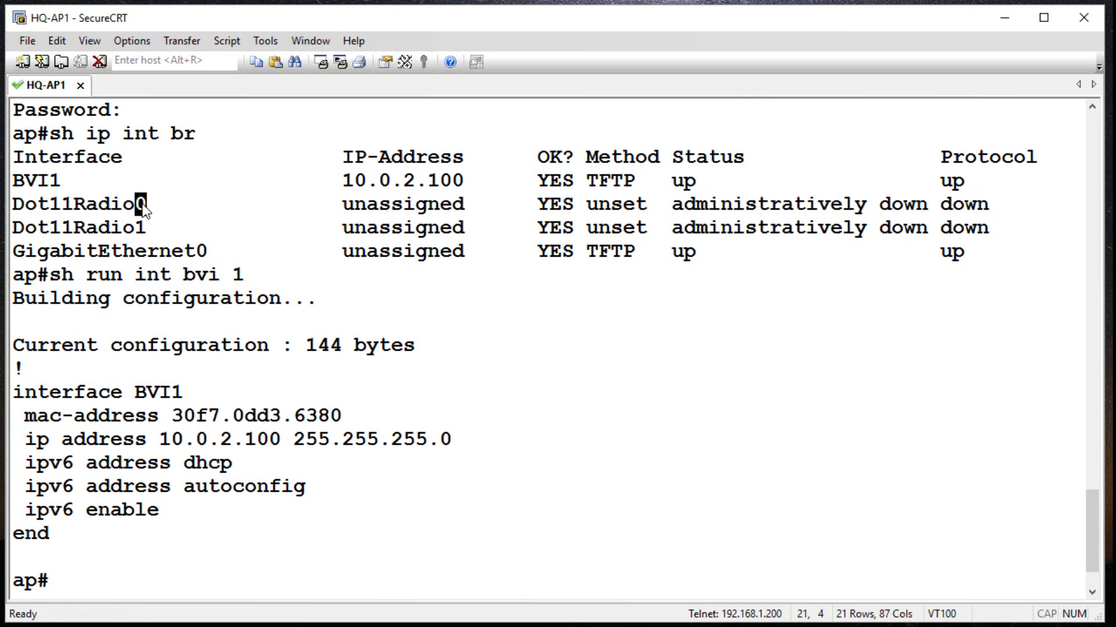
{"action": "mouse_move", "coordinate": [138, 233]}
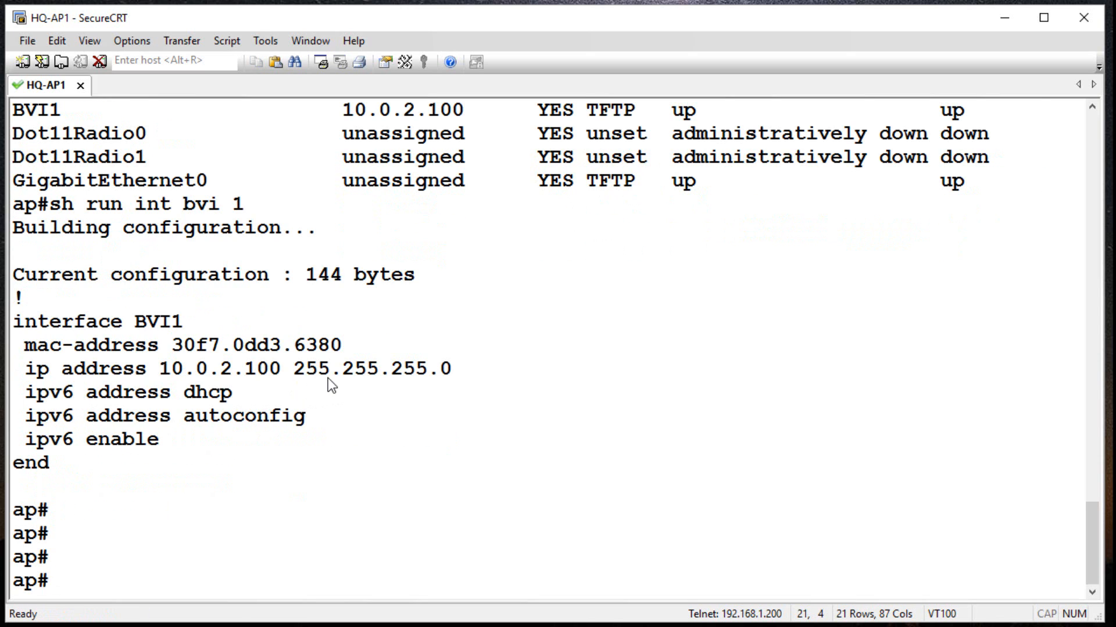
In global configuration, create the dot11 SSID named OPEN-Pod1.
{"action": "type", "text": "conf t"}
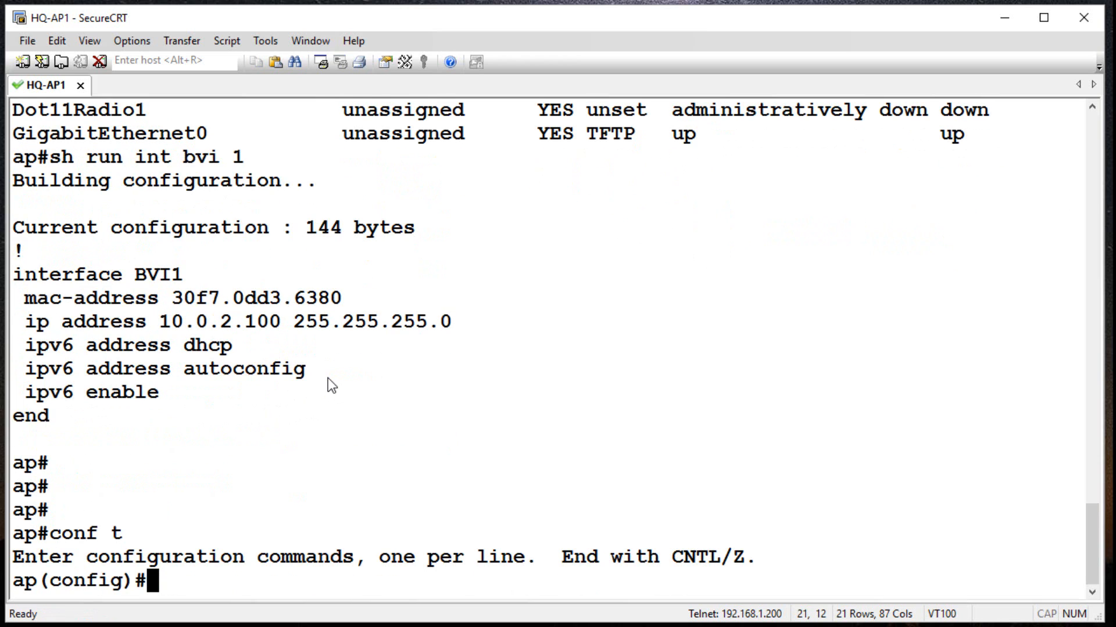
{"action": "type", "text": "dot11"}
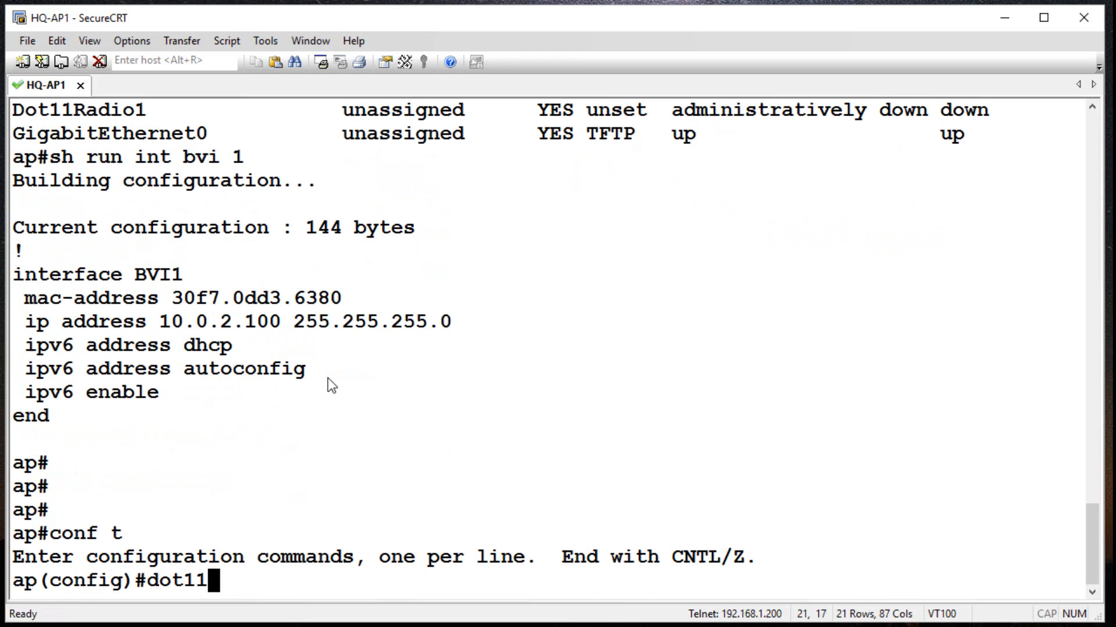
{"action": "type", "text": "ssid"}
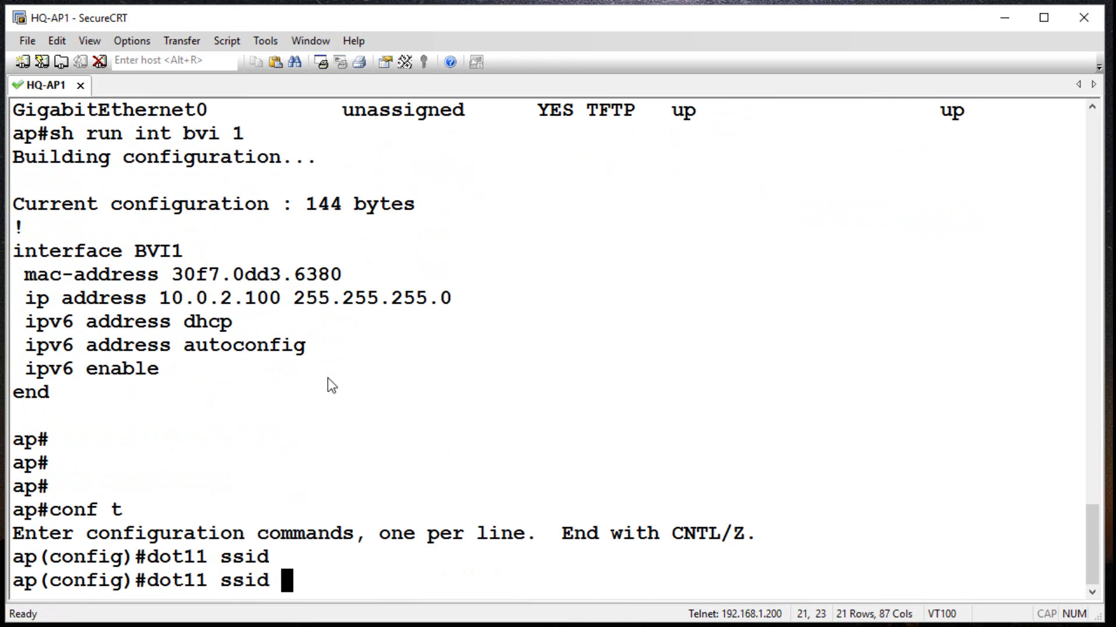
{"action": "type", "text": "?"}
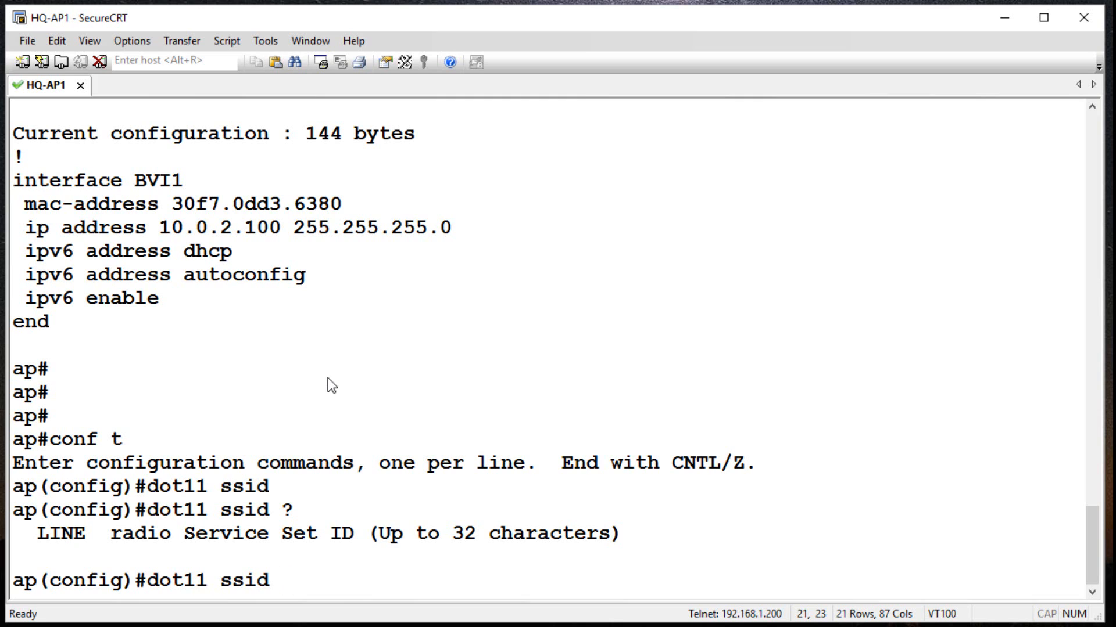
{"action": "type", "text": "L"}
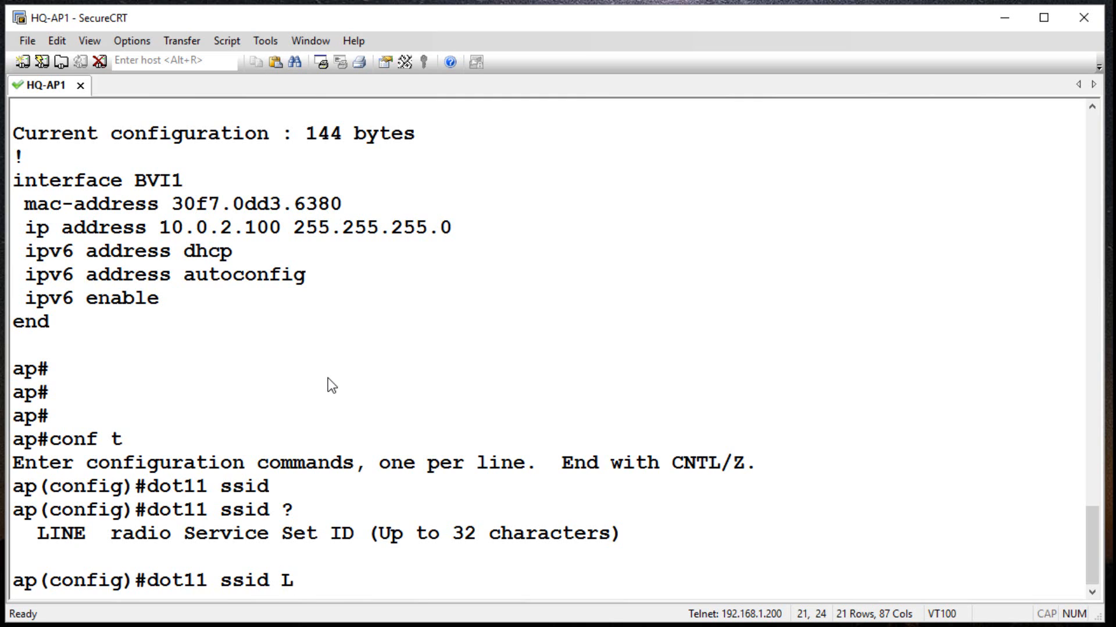
{"action": "type", "text": "OP"}
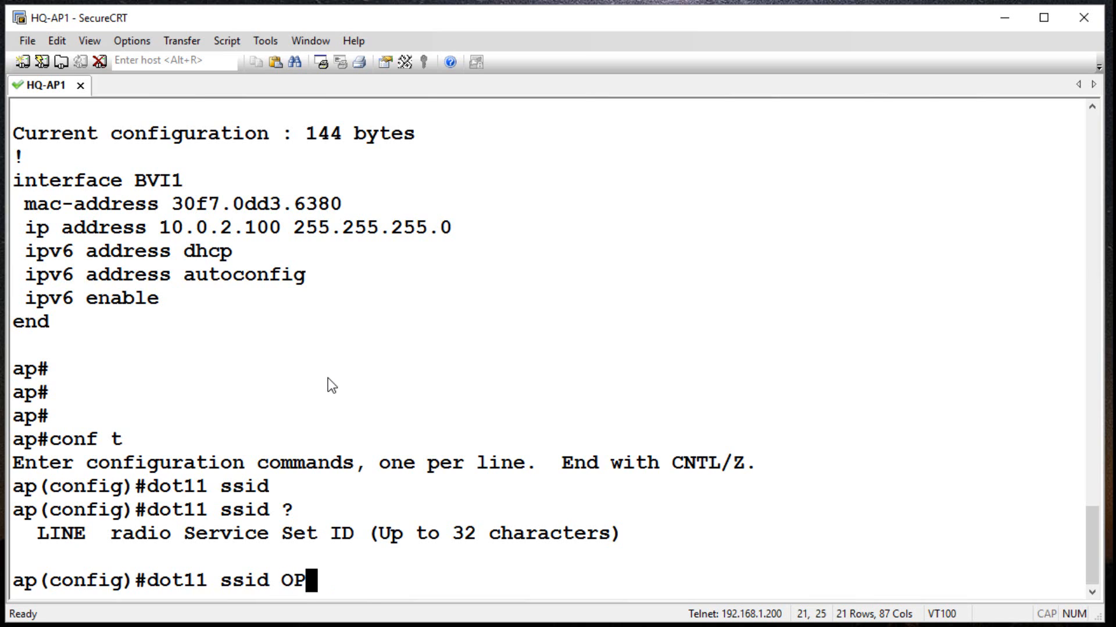
{"action": "type", "text": "EN"}
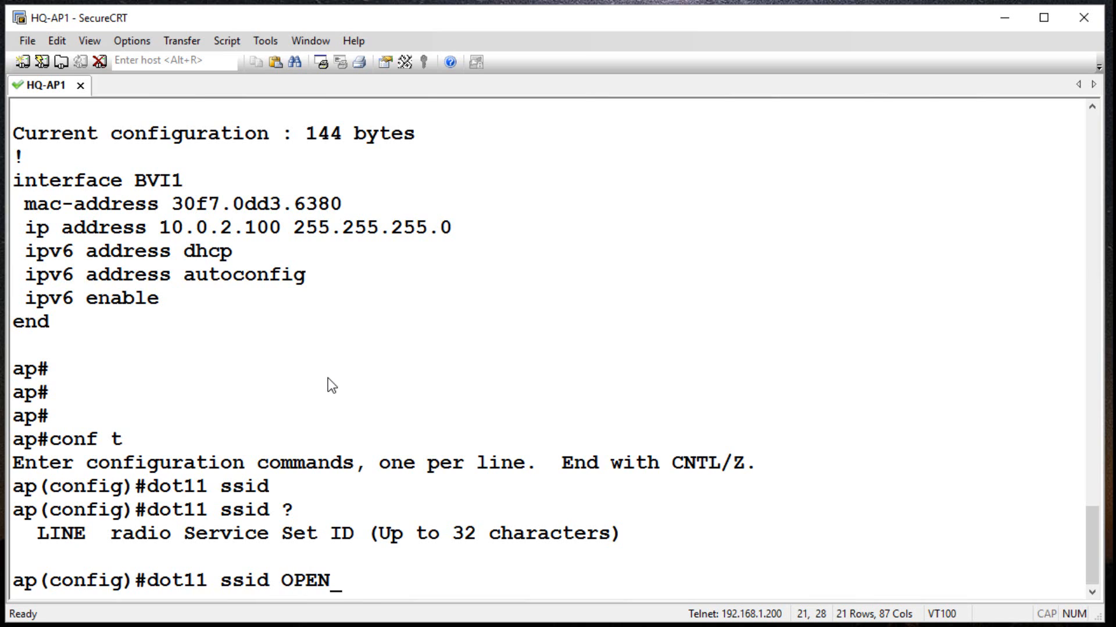
{"action": "type", "text": "-P"}
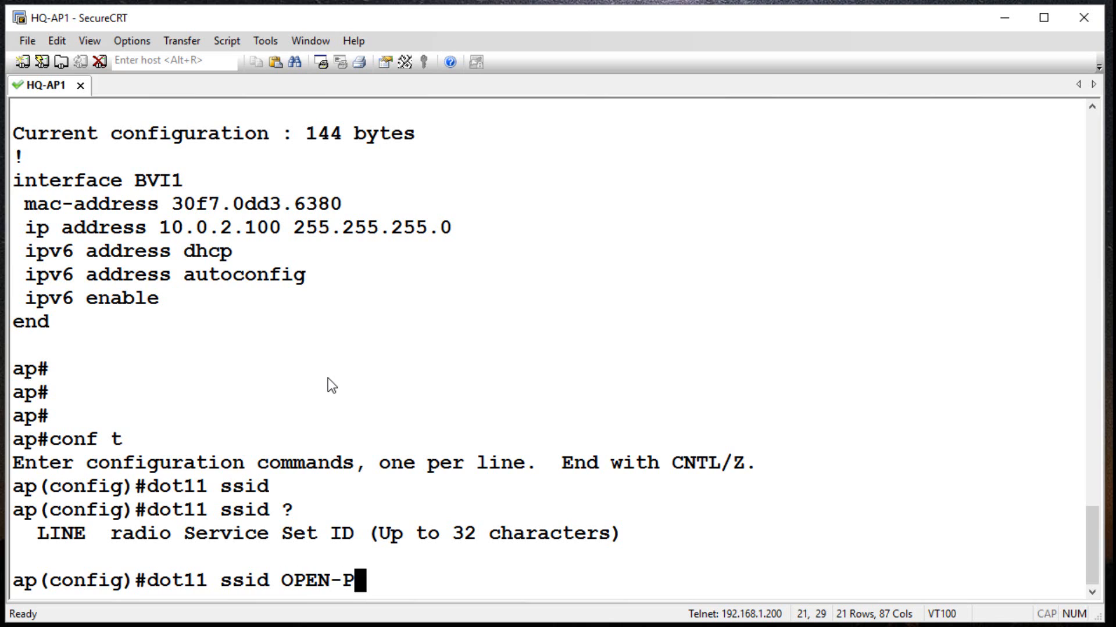
{"action": "type", "text": "od1"}
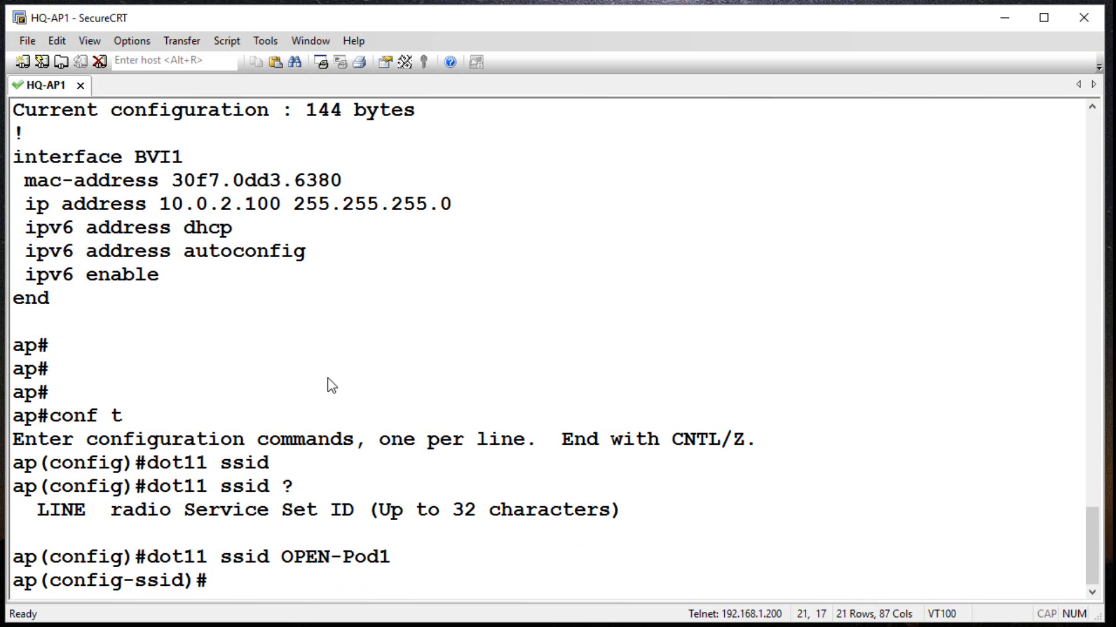
Give OPEN-Pod1 open authentication and leave SSID configuration mode.
{"action": "type", "text": "authentication"}
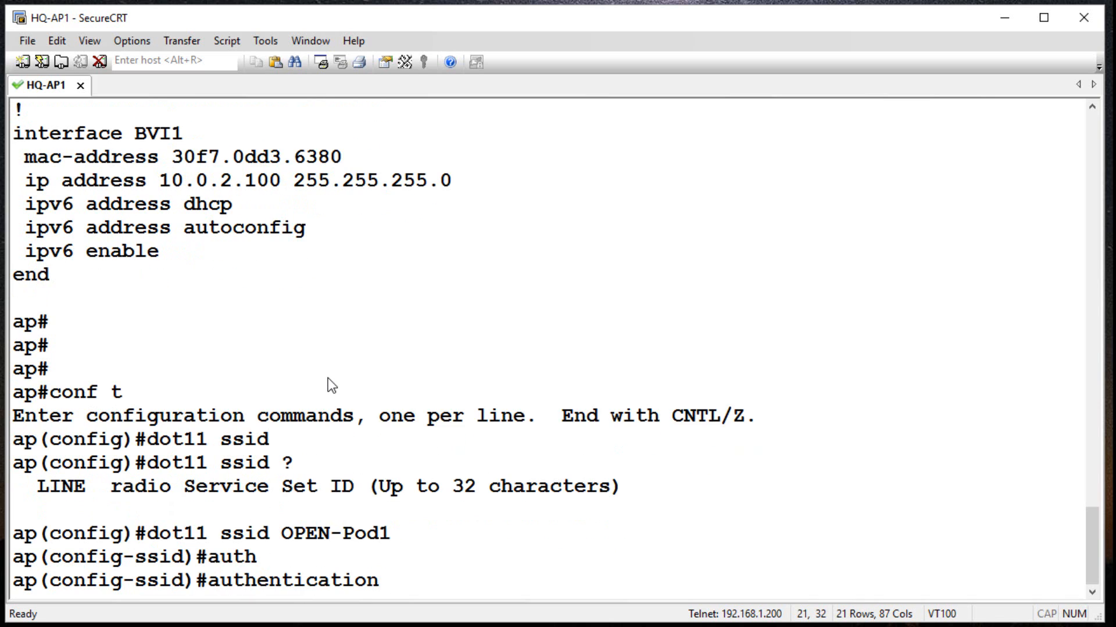
{"action": "type", "text": "authentication open"}
{"action": "type", "text": "guest-mod"}
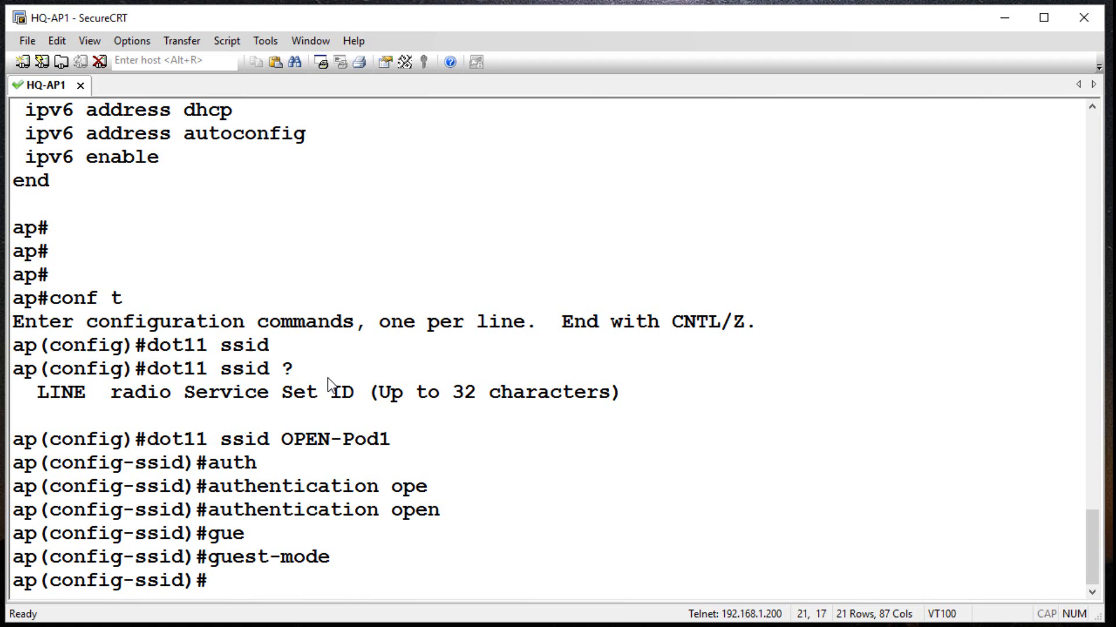
{"action": "type", "text": "exit"}
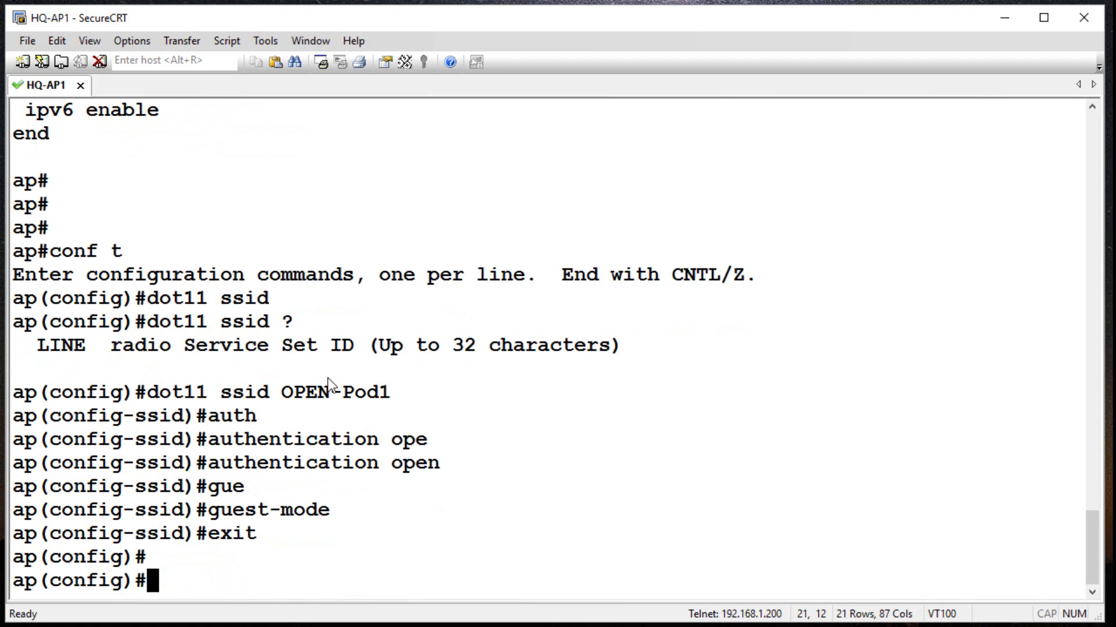
{"action": "key", "text": "Enter"}
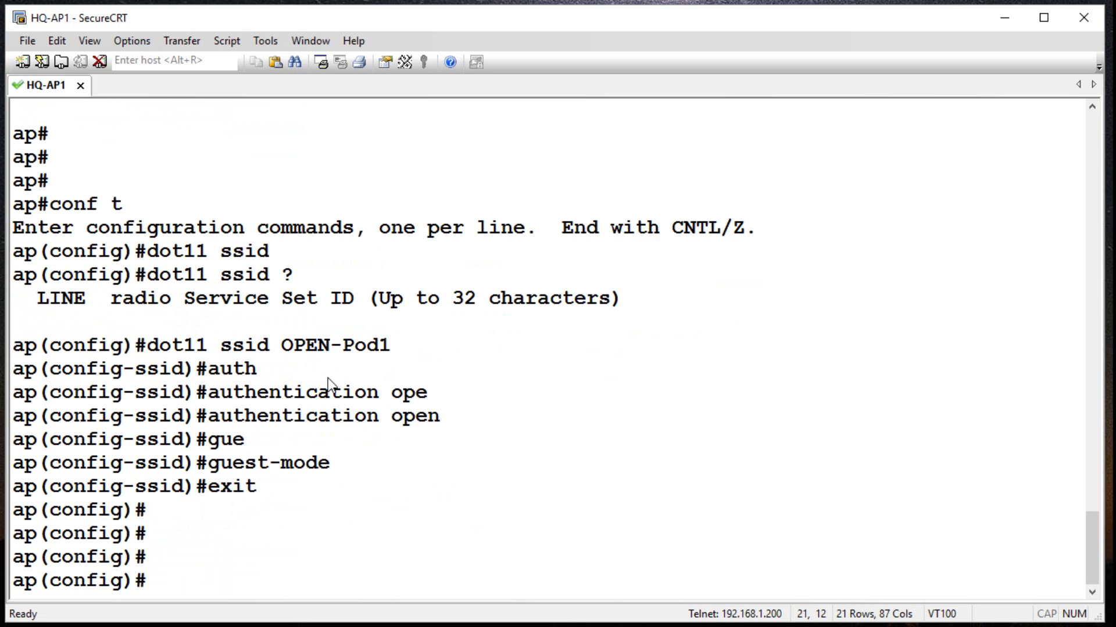
Apply SSID OPEN-Pod1 with no shutdown on Dot11Radio0 and Dot11Radio1.
{"action": "type", "text": "int d"}
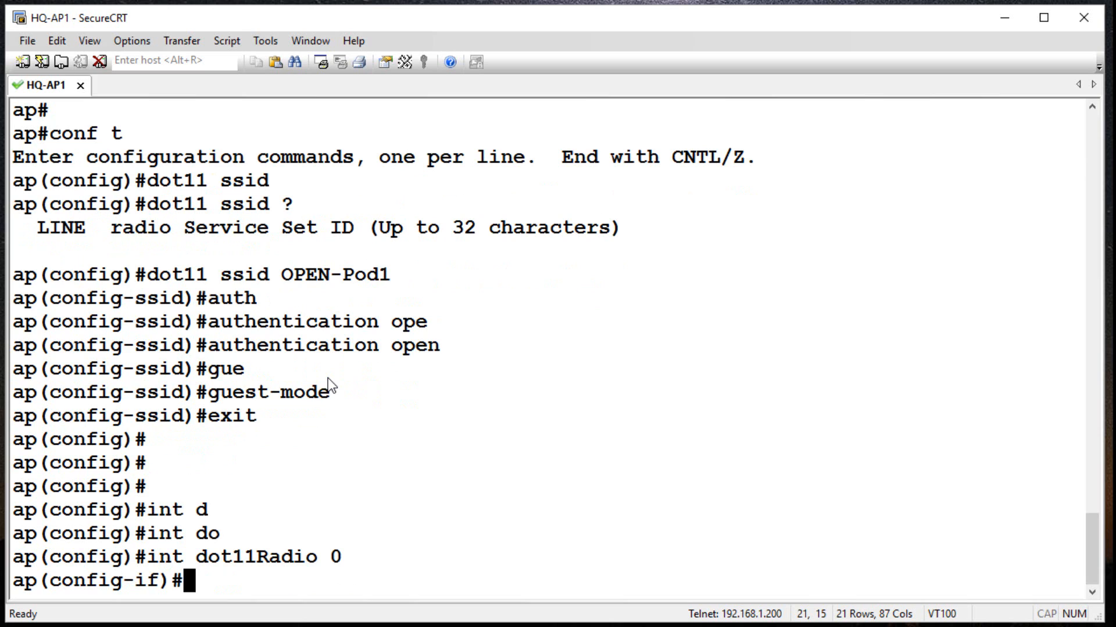
{"action": "type", "text": "ssid"}
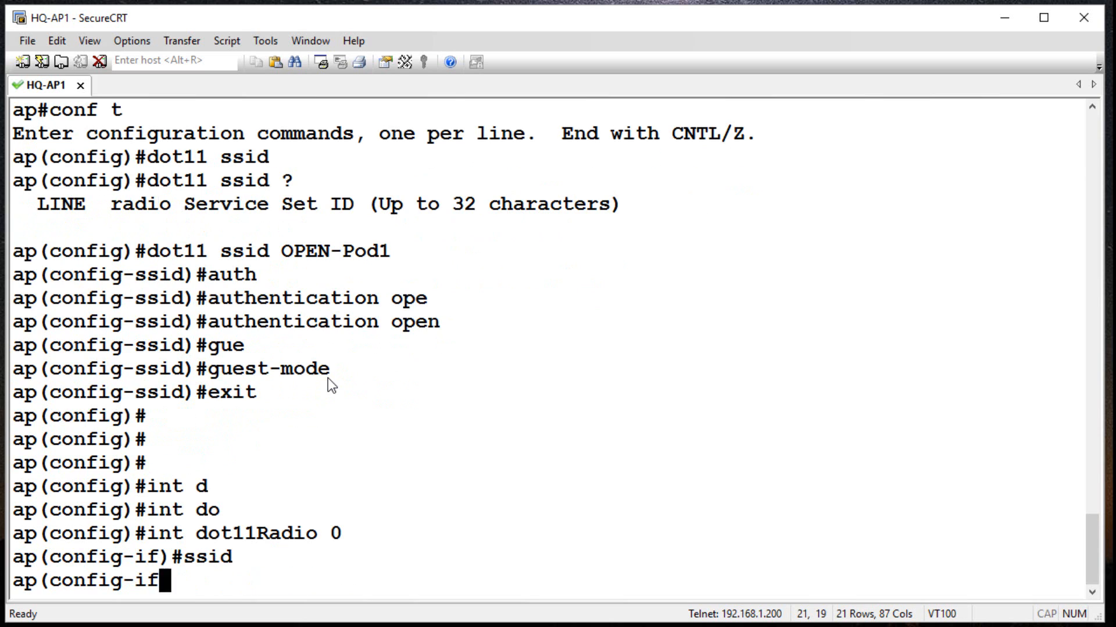
{"action": "type", "text": "ssid OPEN-Pod1"}
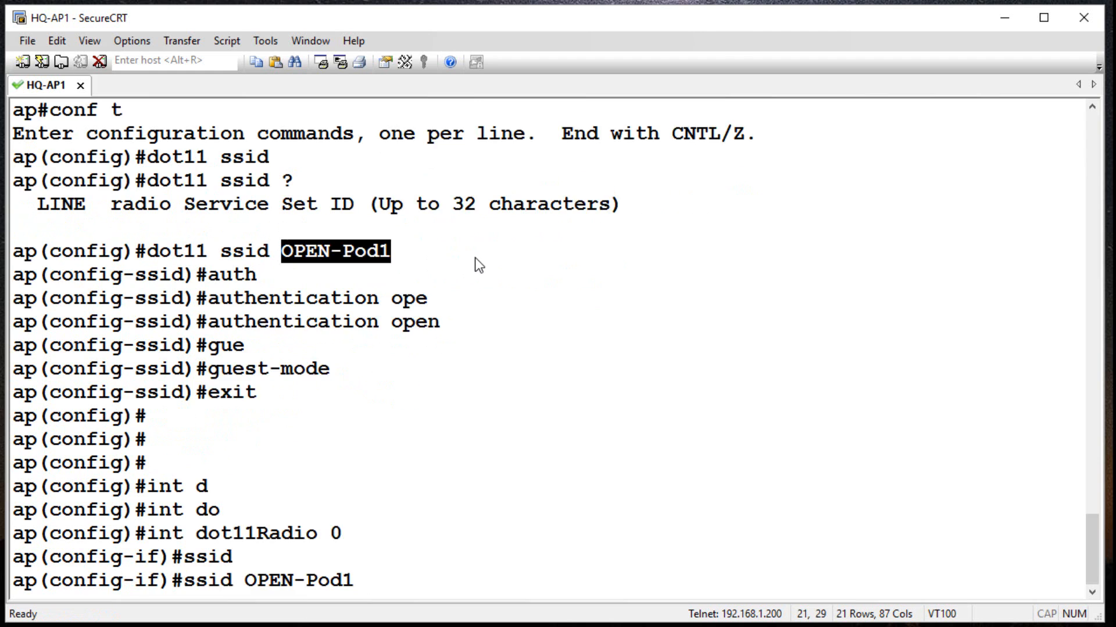
{"action": "type", "text": "no shut"}
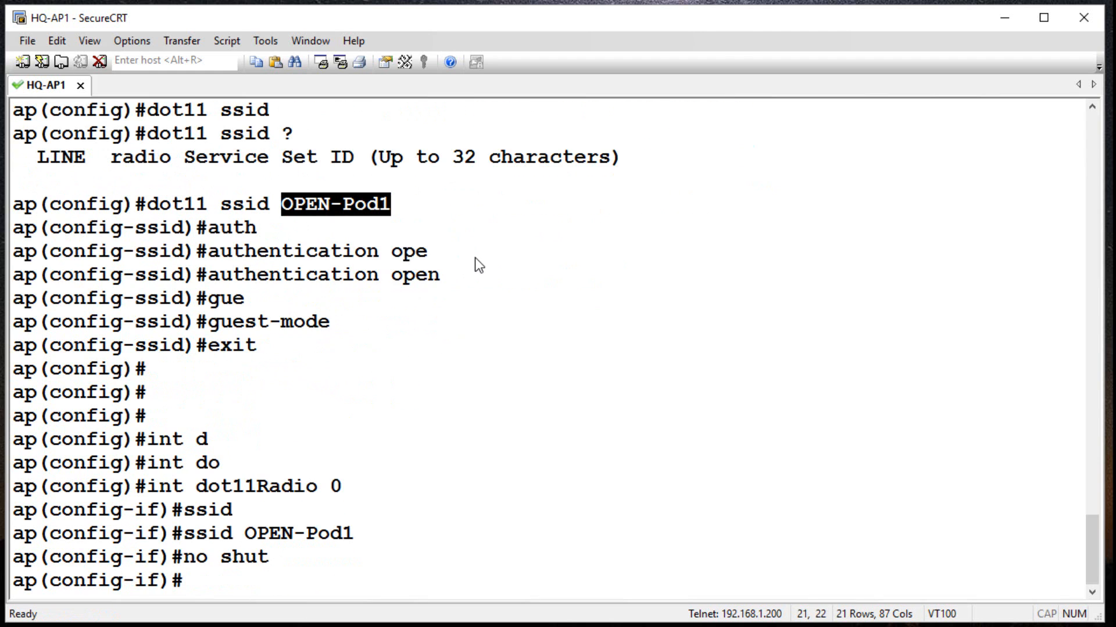
{"action": "type", "text": "ssid OPEN-Pod1"}
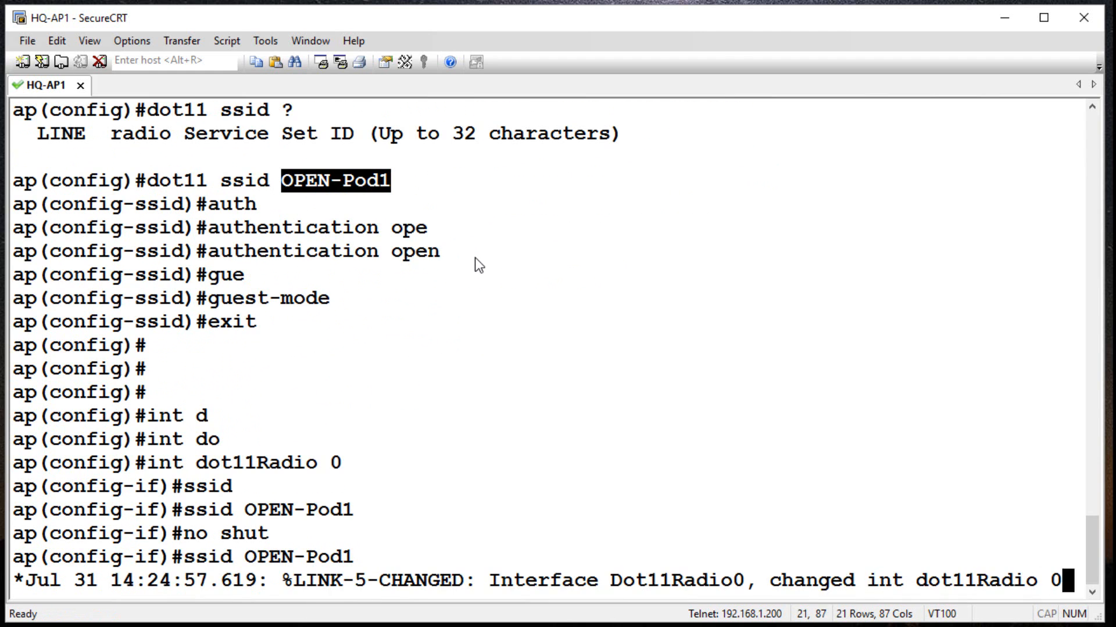
{"action": "type", "text": "int dot11Radio 1"}
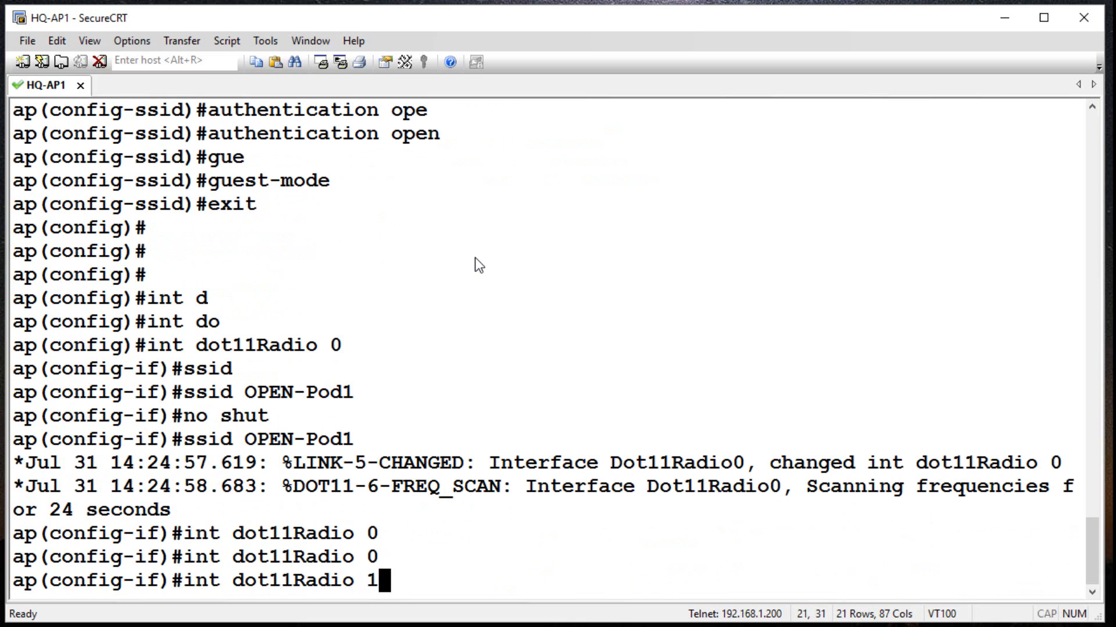
{"action": "key", "text": "Enter"}
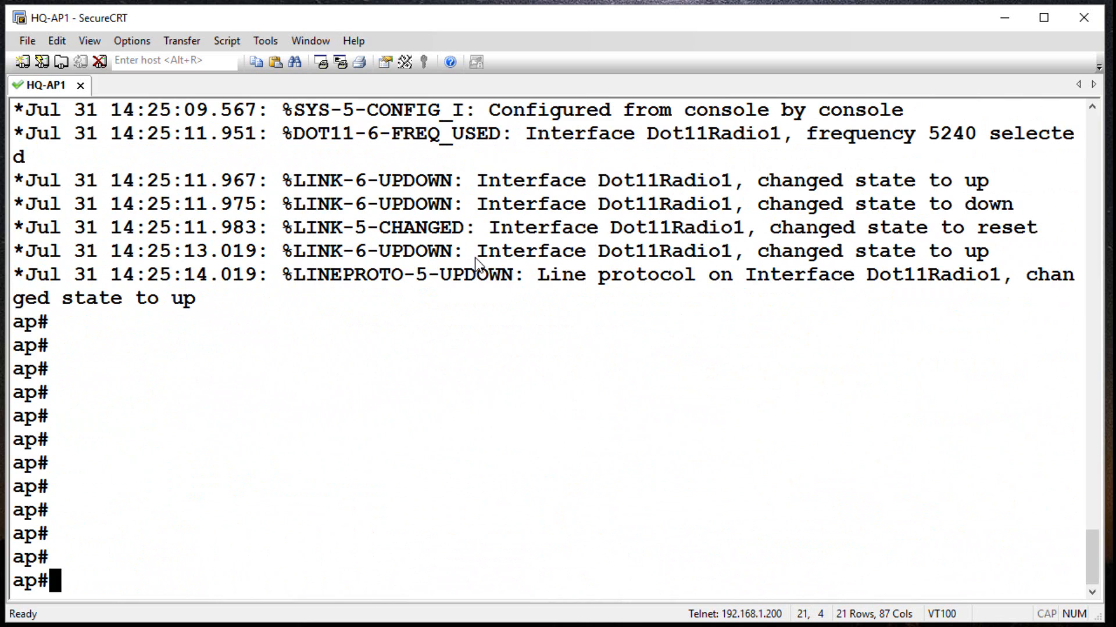
Run 'show dot11 bssid' to see OPEN-Pod1 listed on both radios.
{"action": "type", "text": "sh"}
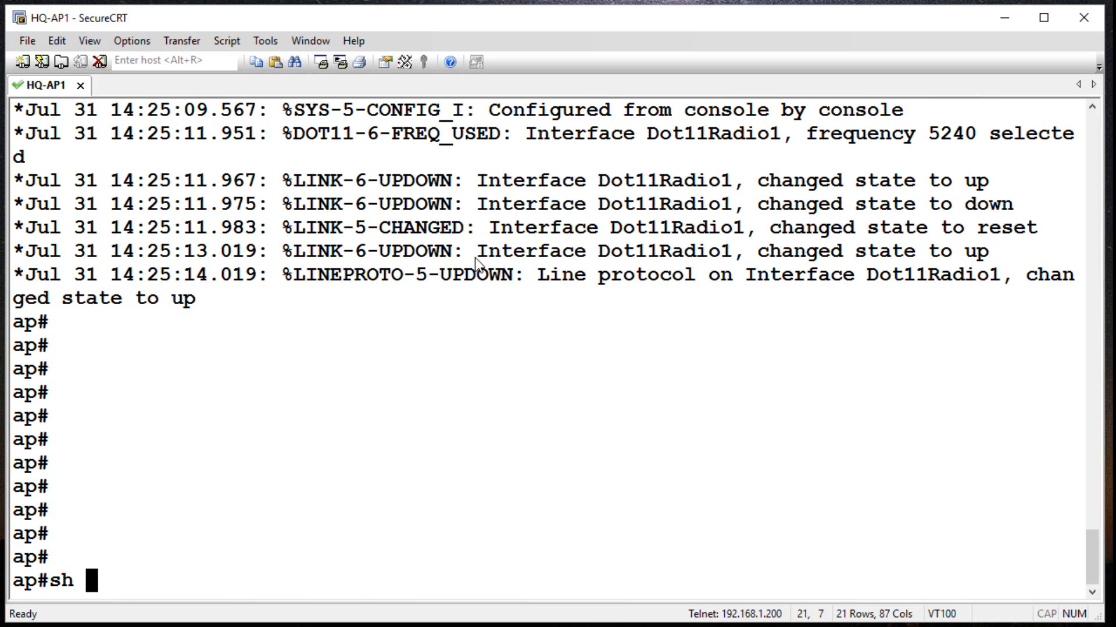
{"action": "type", "text": "bs"}
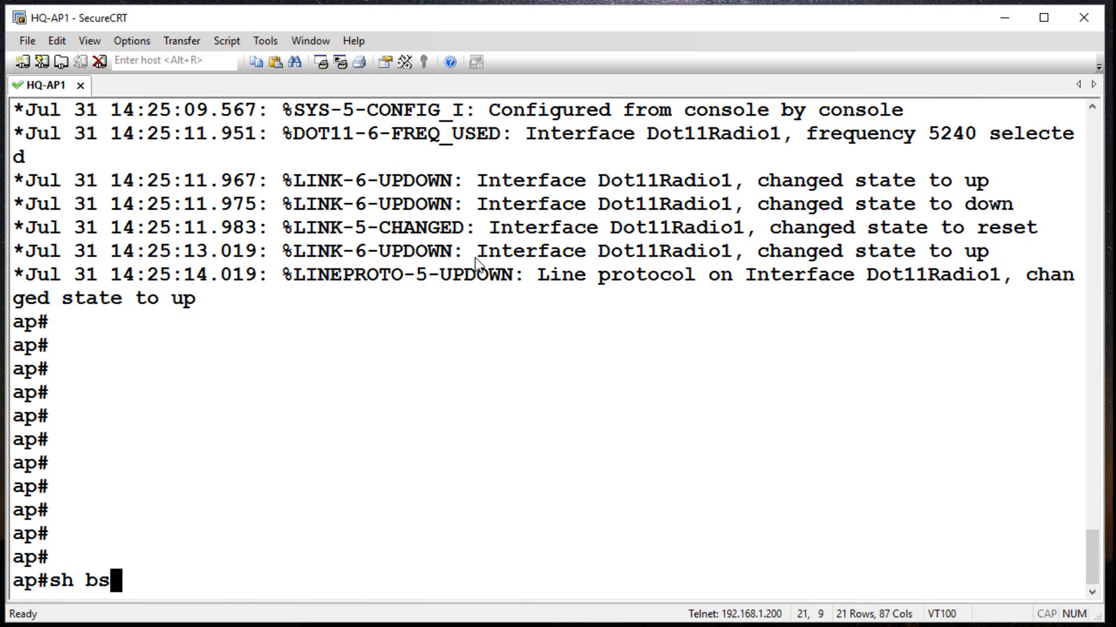
{"action": "key", "text": "BackSpace"}
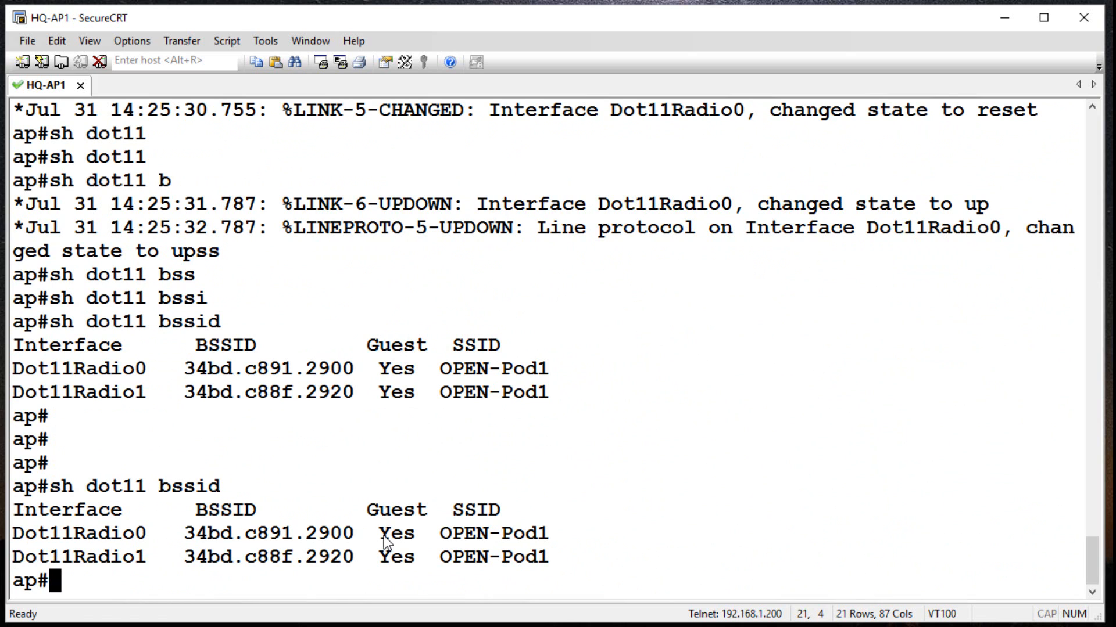
{"action": "mouse_move", "coordinate": [168, 566]}
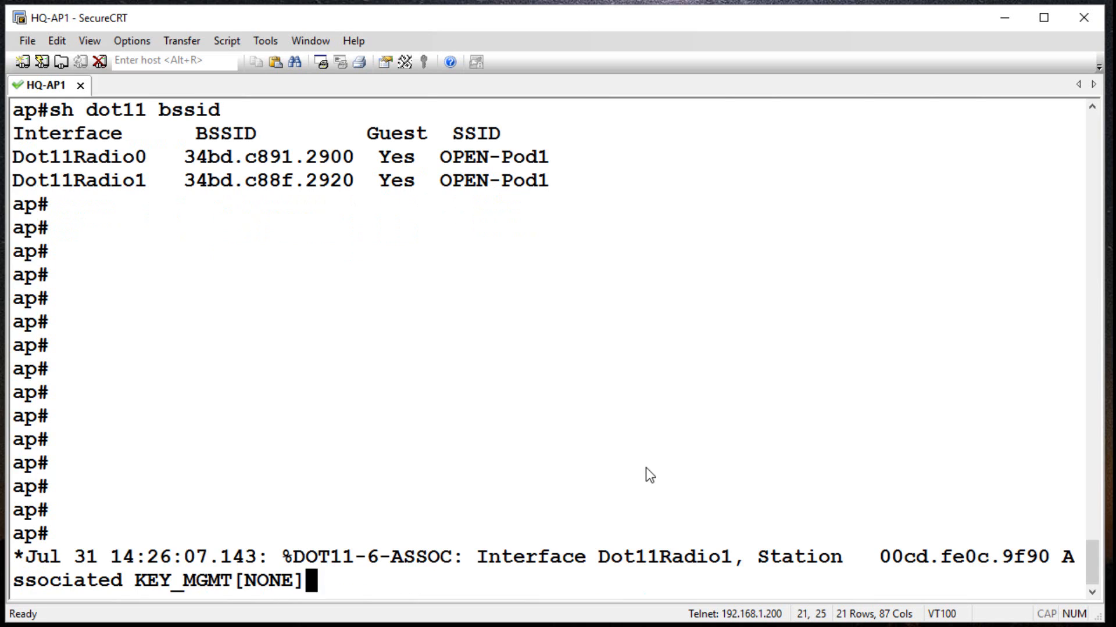
Highlight the association log event, then show dot11 associations and the client 10.0.2.21.
{"action": "double_click", "coordinate": [422, 557]}
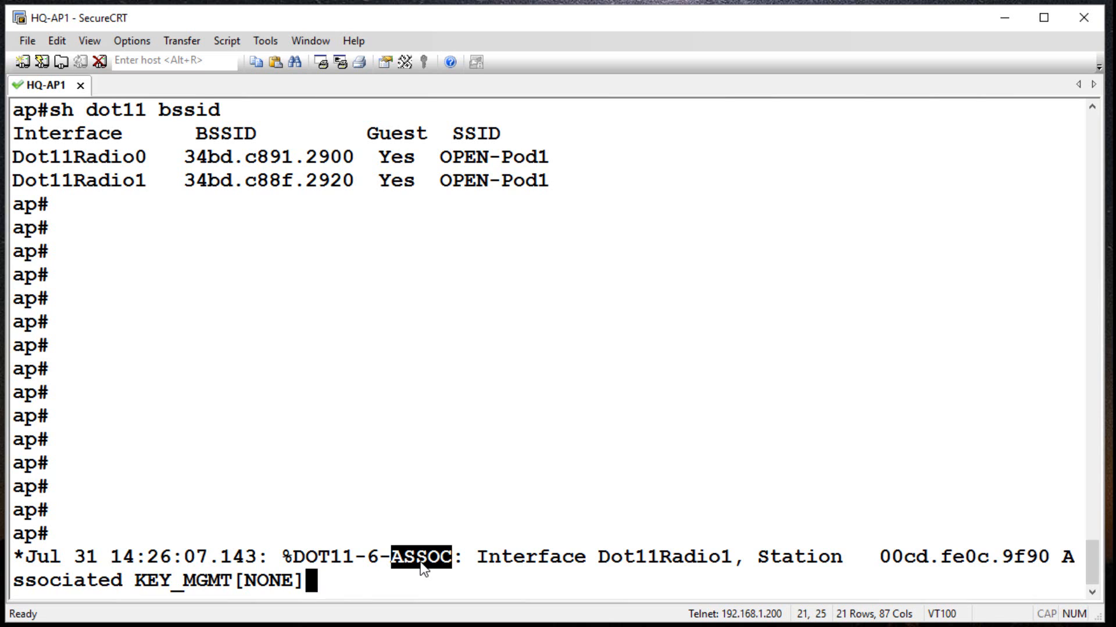
{"action": "key", "text": "Enter"}
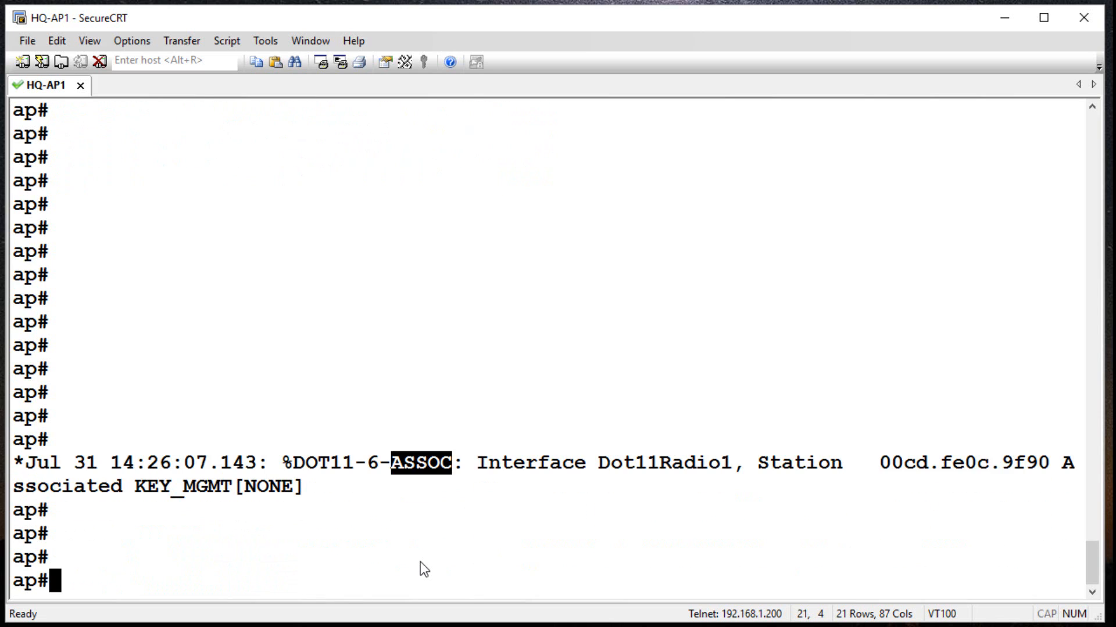
{"action": "type", "text": "sh dot11 associations"}
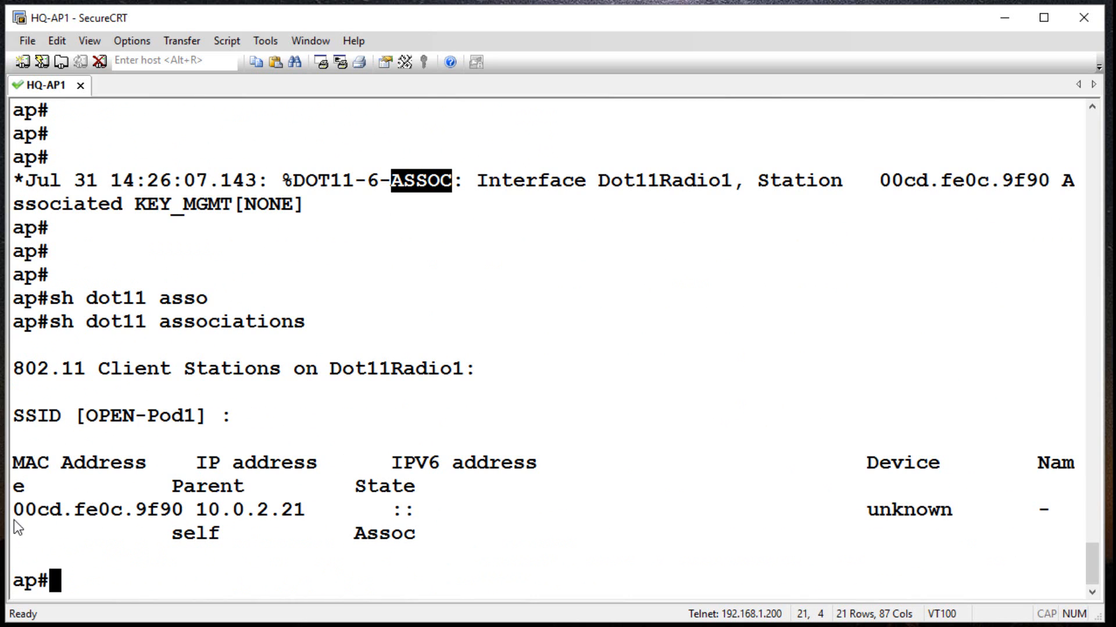
{"action": "double_click", "coordinate": [84, 511]}
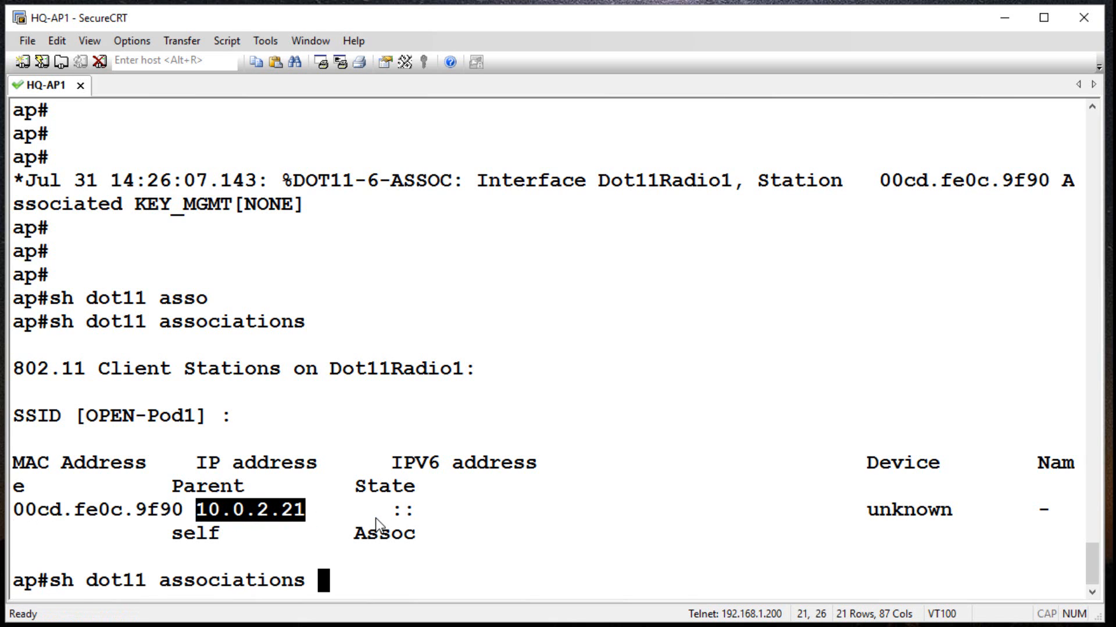
Scroll through the all-client details: OPEN-Pod1, encryption off, gateway 0.0.0.0, -66 dBm signal.
{"action": "type", "text": "al"}
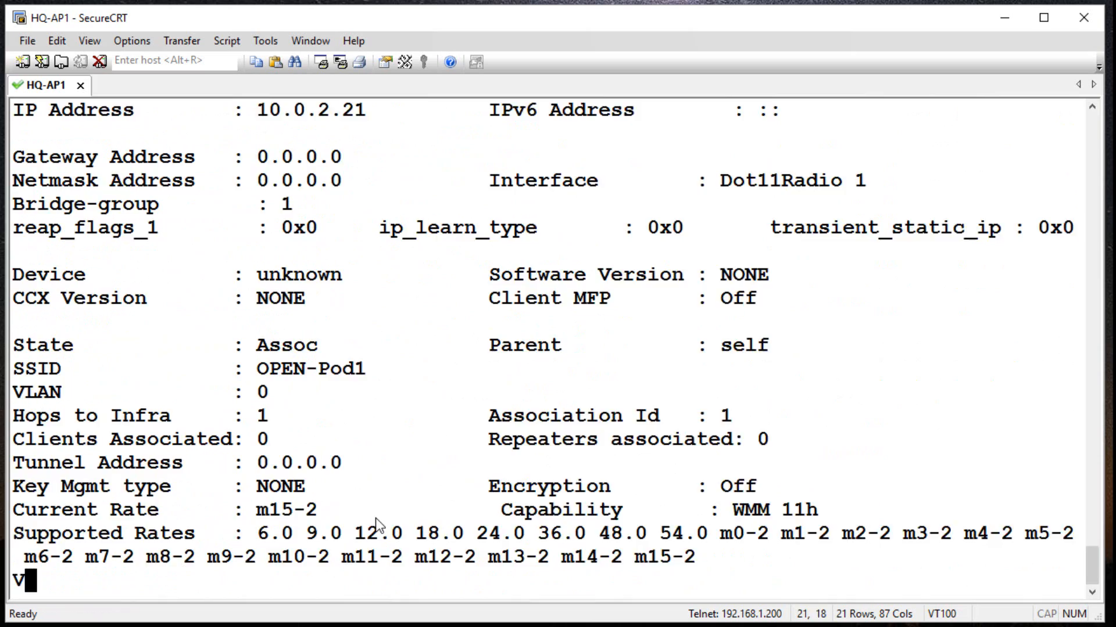
{"action": "scroll", "scroll_direction": "down", "scroll_amount": 3}
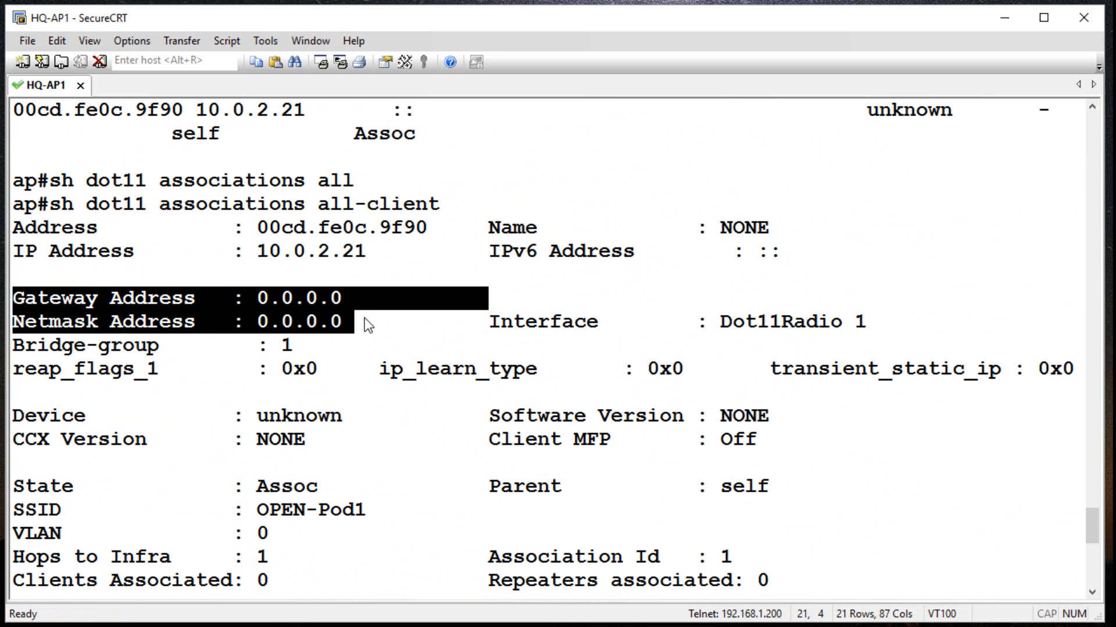
{"action": "mouse_move", "coordinate": [331, 325]}
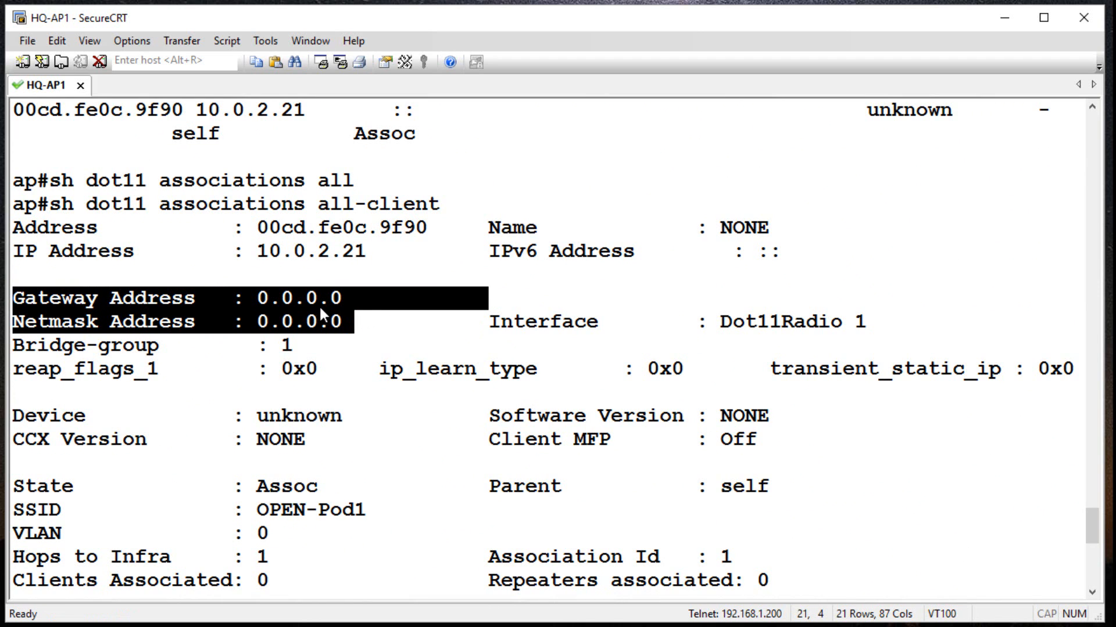
{"action": "scroll", "scroll_direction": "down", "scroll_amount": 3}
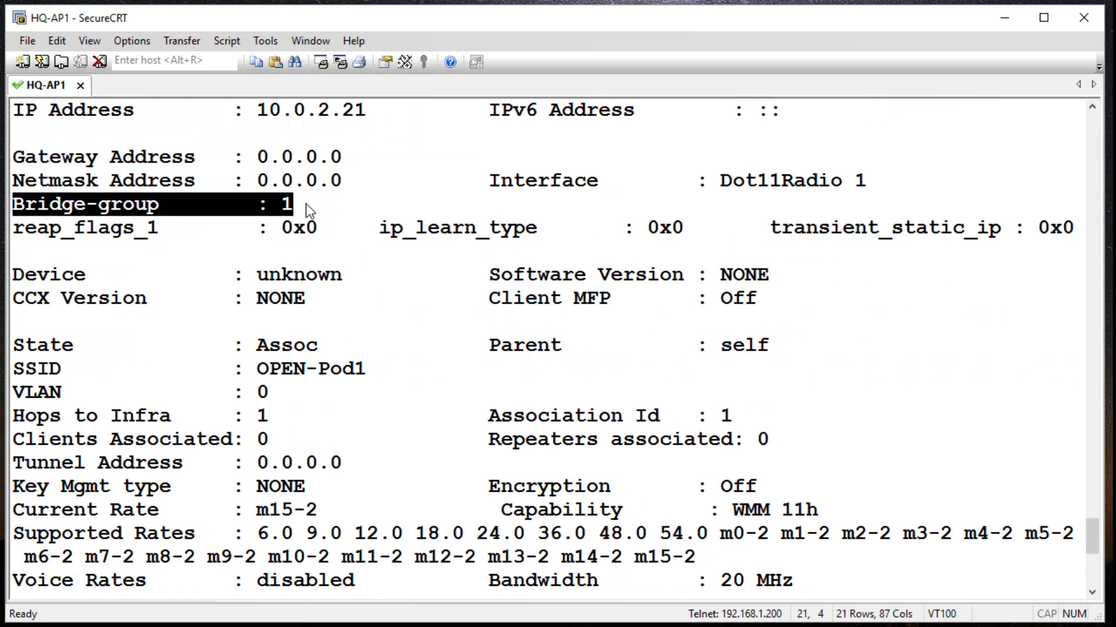
{"action": "mouse_move", "coordinate": [304, 211]}
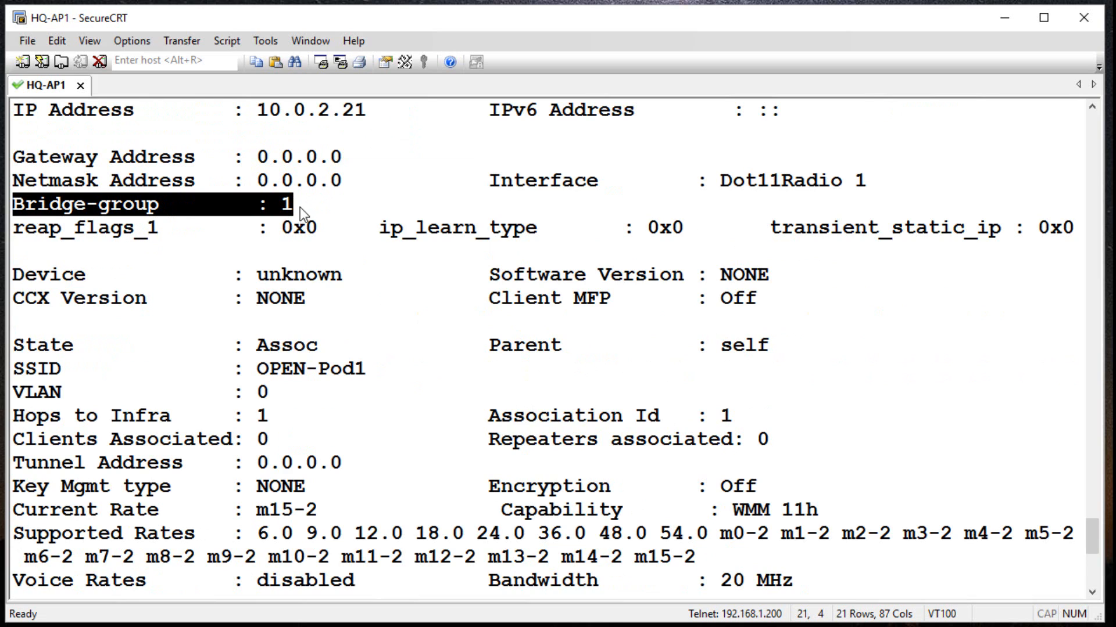
{"action": "mouse_move", "coordinate": [295, 227]}
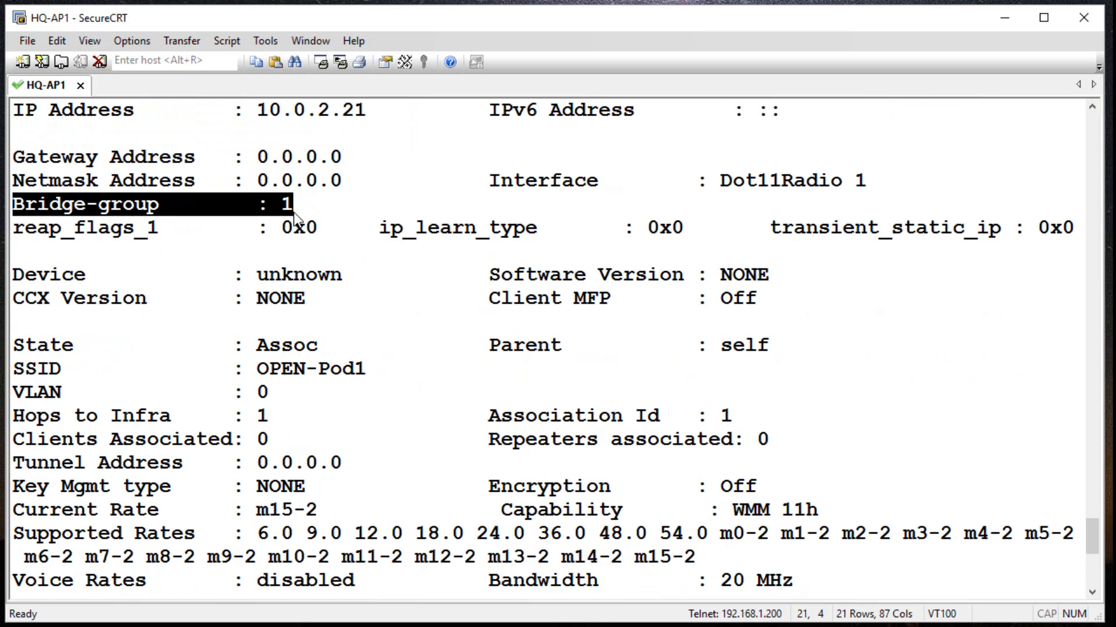
{"action": "scroll", "scroll_direction": "down", "scroll_amount": 3}
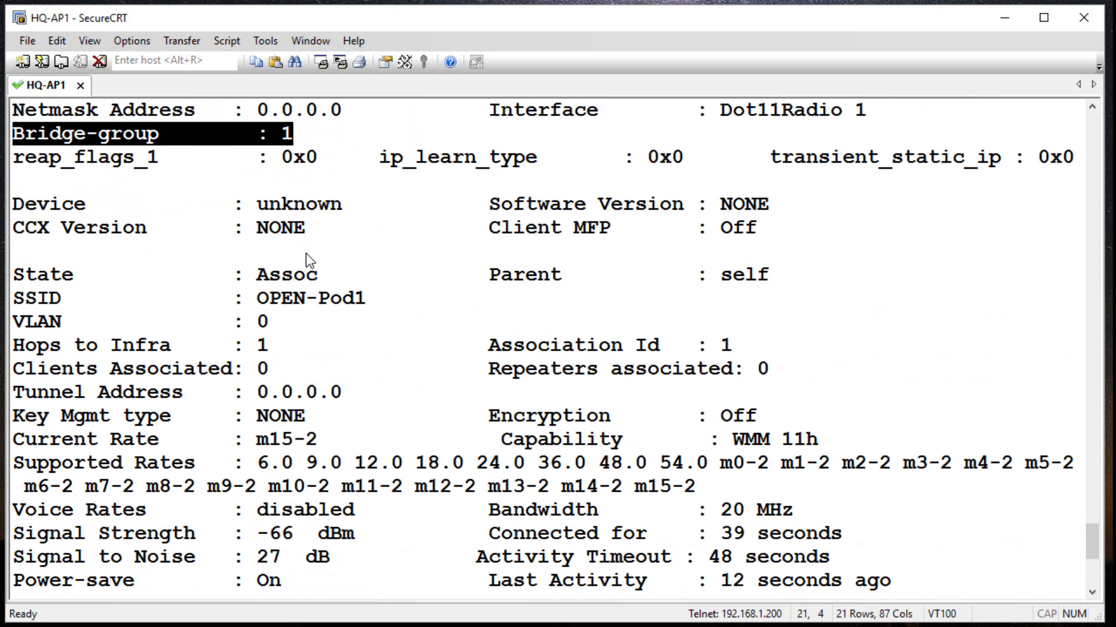
{"action": "mouse_move", "coordinate": [672, 224]}
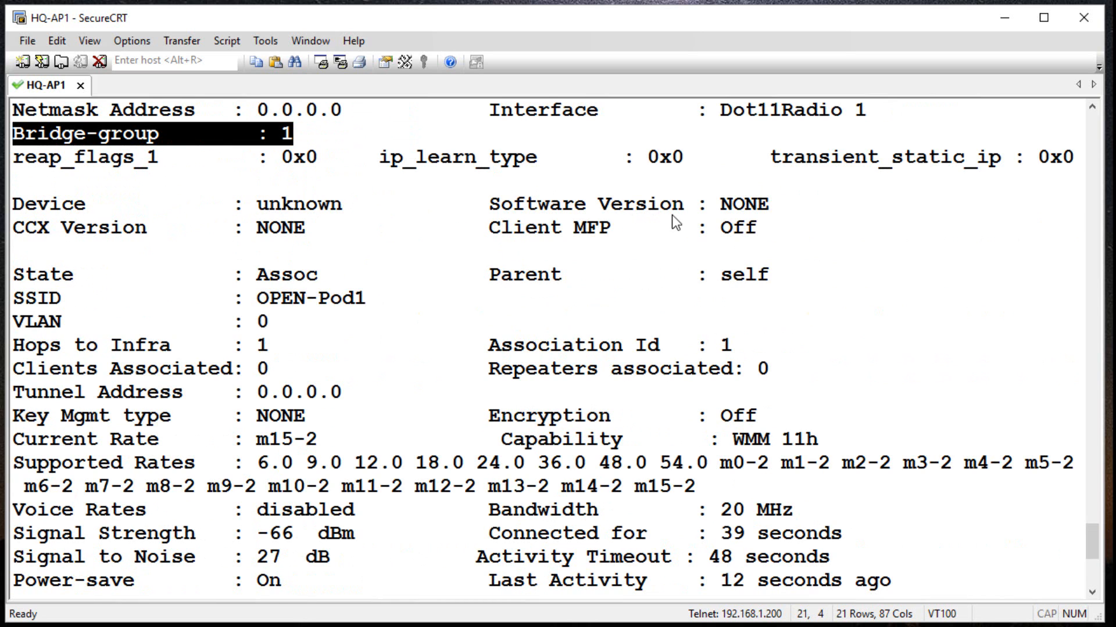
{"action": "scroll", "scroll_direction": "down", "scroll_amount": 3}
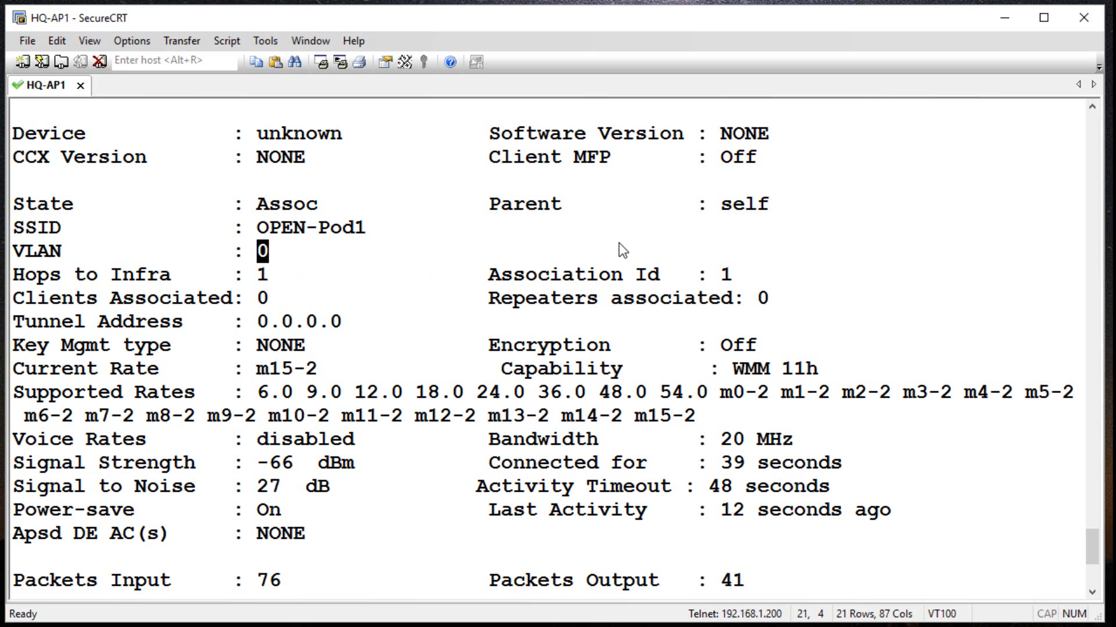
{"action": "scroll", "scroll_direction": "down", "scroll_amount": 3}
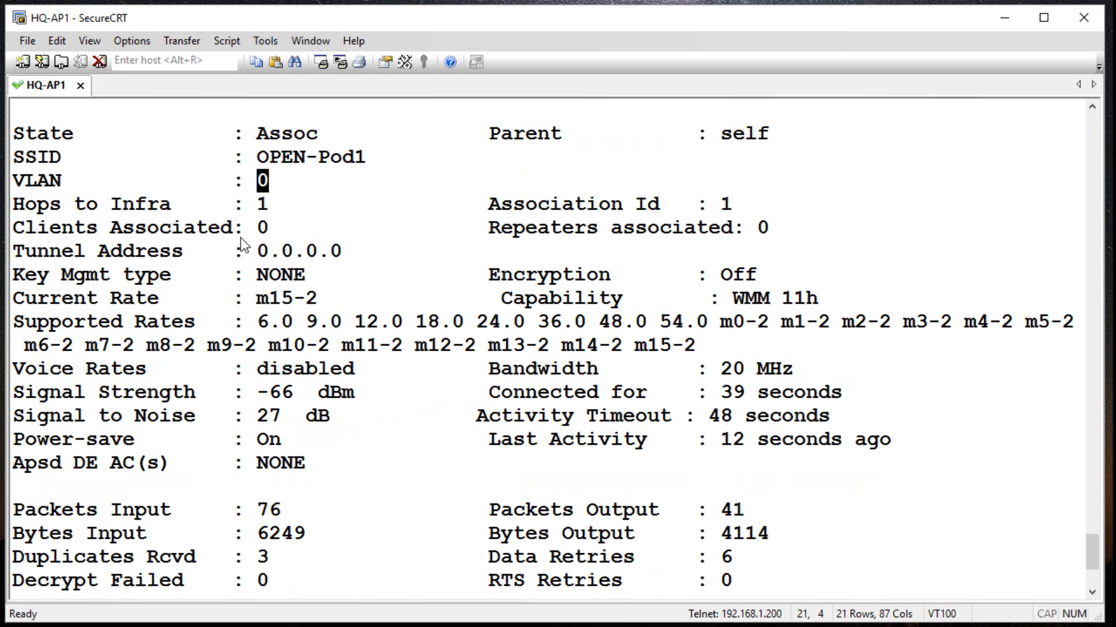
{"action": "mouse_move", "coordinate": [157, 252]}
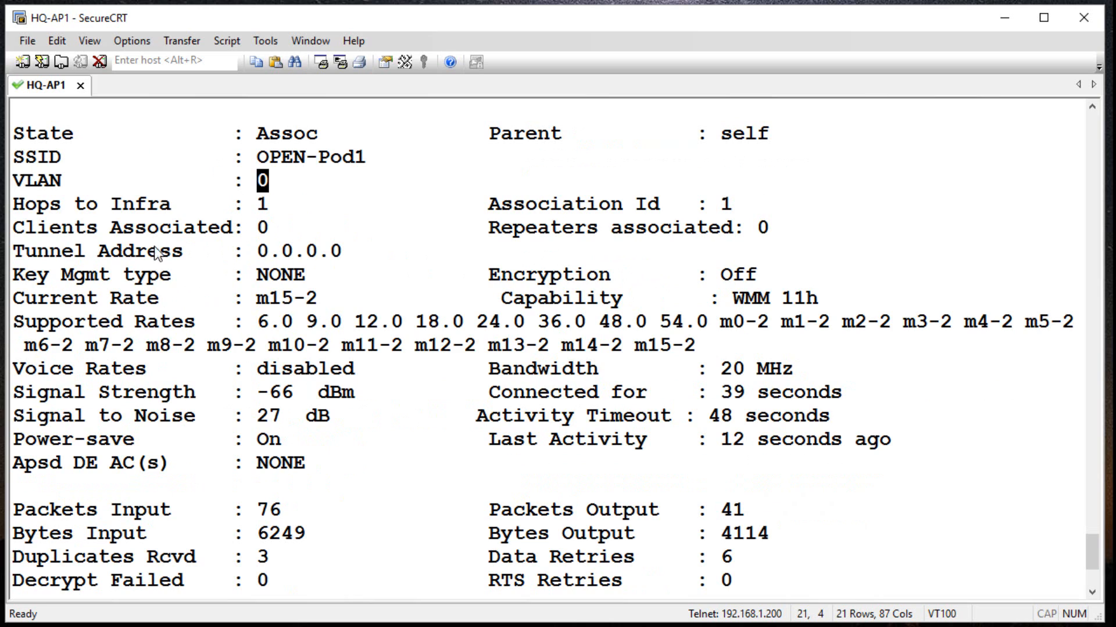
{"action": "mouse_move", "coordinate": [502, 283]}
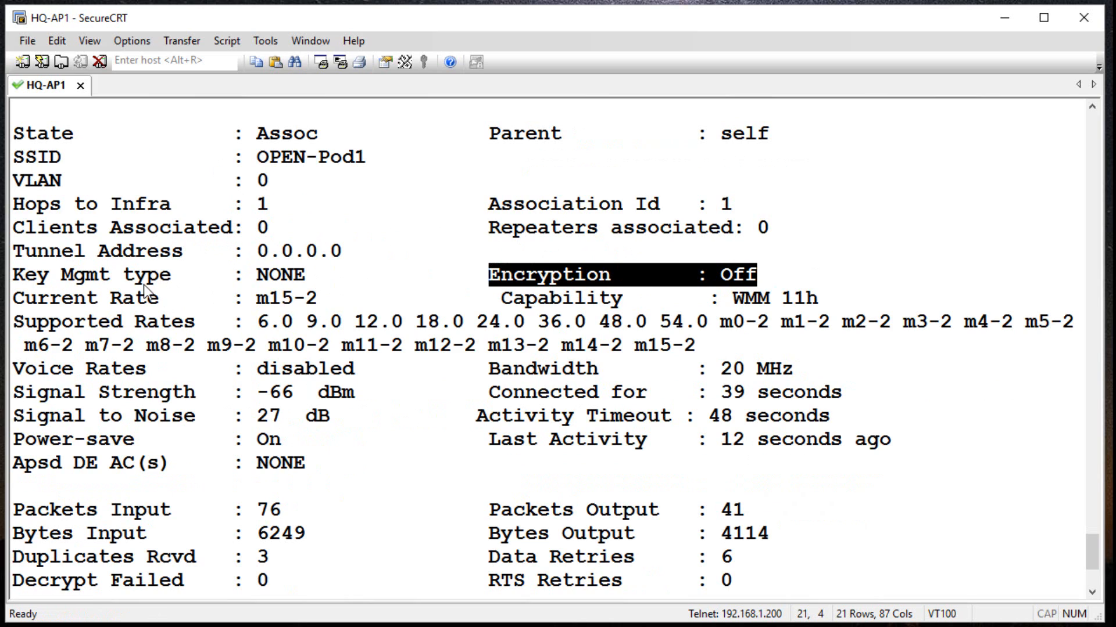
{"action": "scroll", "scroll_direction": "down", "scroll_amount": 3}
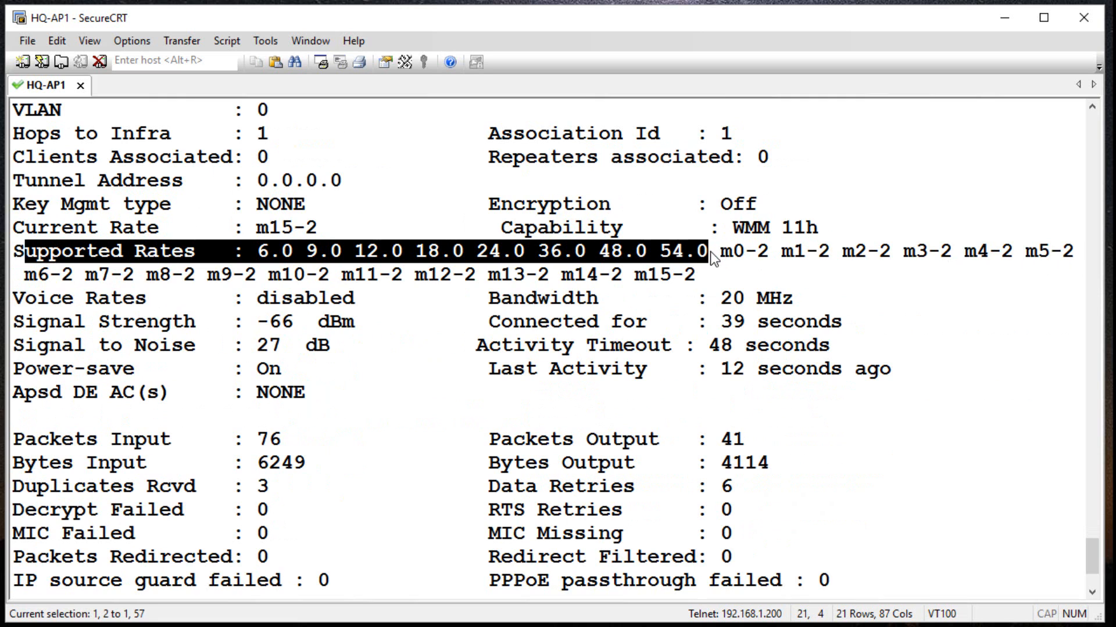
{"action": "scroll", "scroll_direction": "down", "scroll_amount": 3}
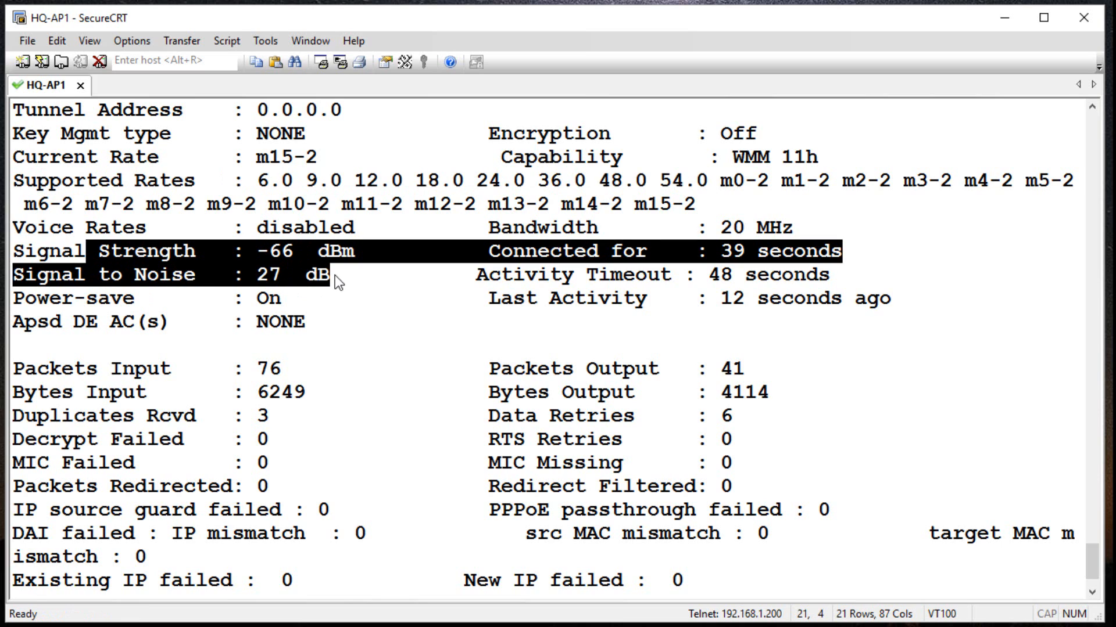
{"action": "left_click", "coordinate": [338, 276]}
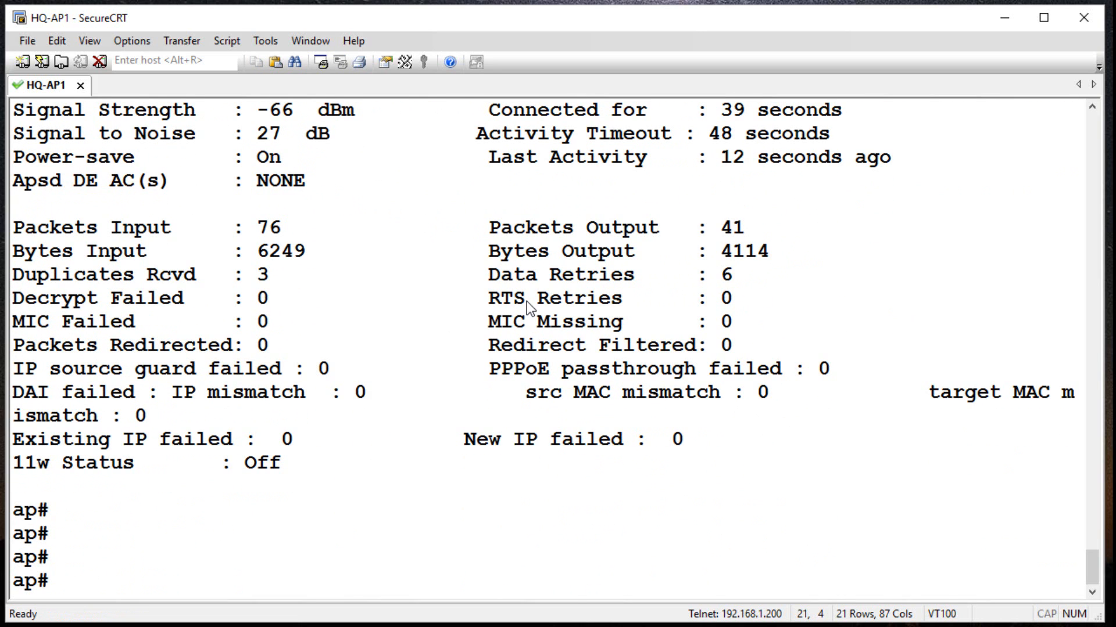
Check the default-gateway config with 'sh run | i default' and ping 8.8.8.8 successfully.
{"action": "type", "text": "sh run |"}
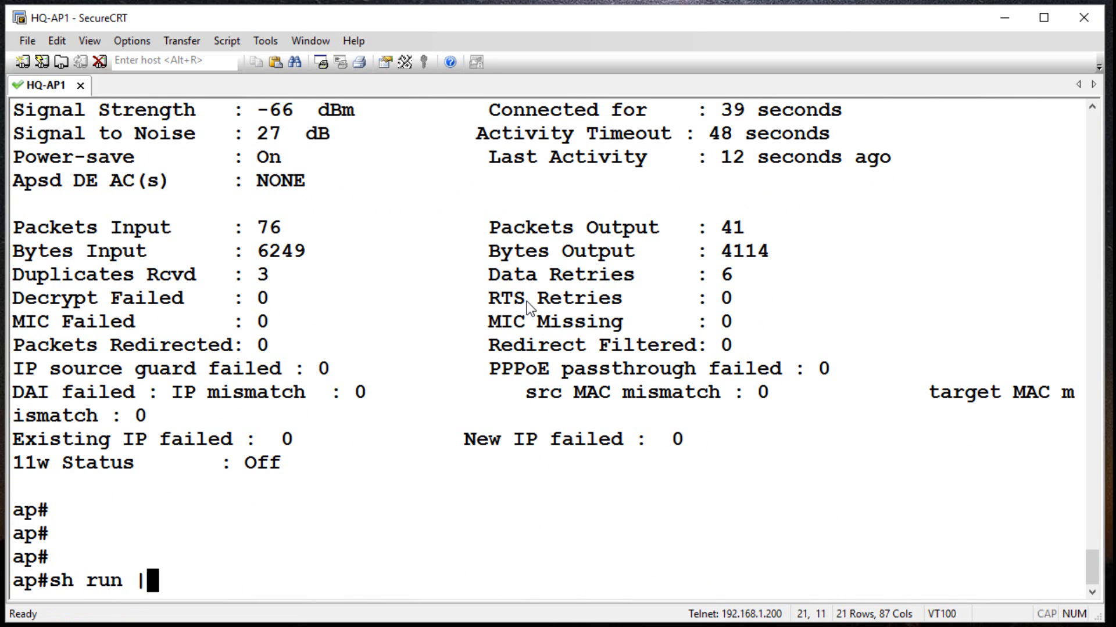
{"action": "type", "text": "i default"}
{"action": "type", "text": "ping"}
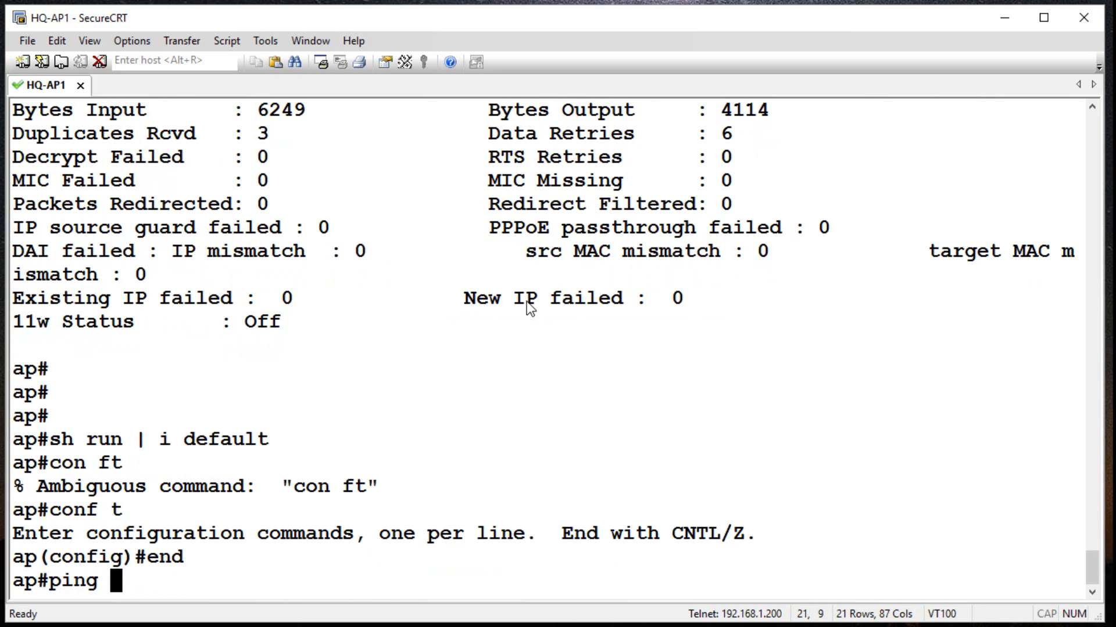
{"action": "type", "text": "8.8.8.8"}
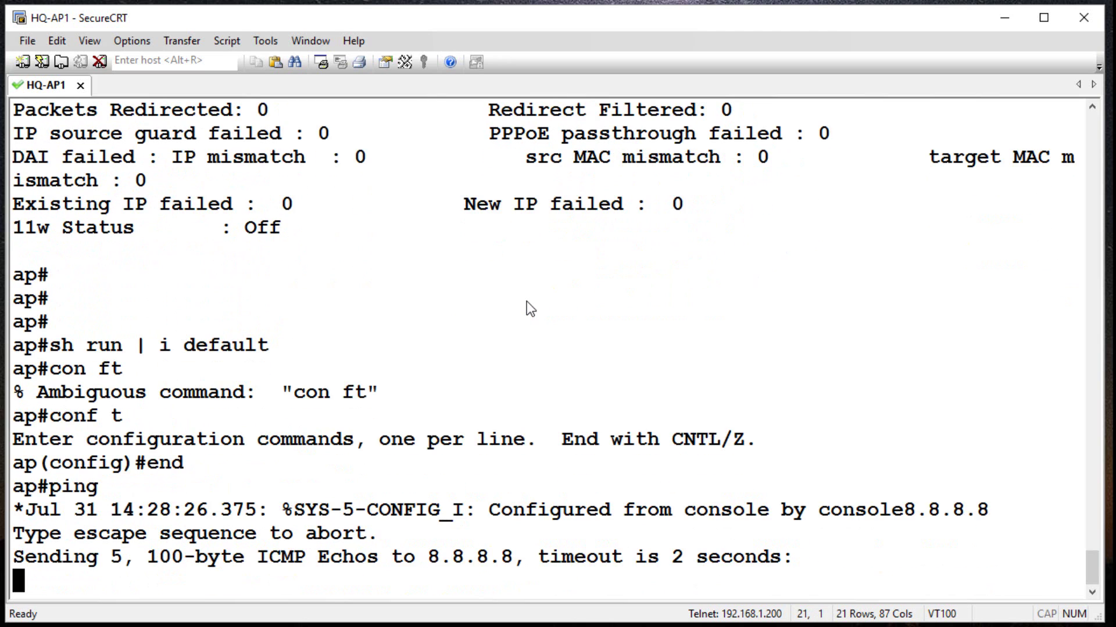
{"action": "type", "text": "ping 8.8.8.8"}
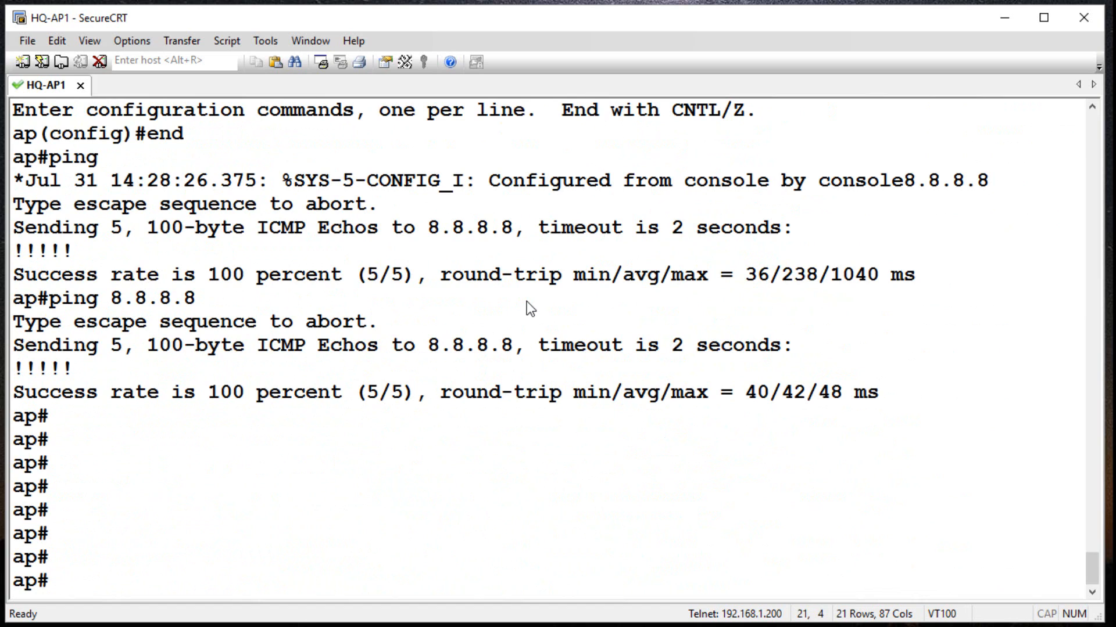
Configure 'ip default-gateway 10.0.2.1' in global config and return with end.
{"action": "type", "text": "conf"}
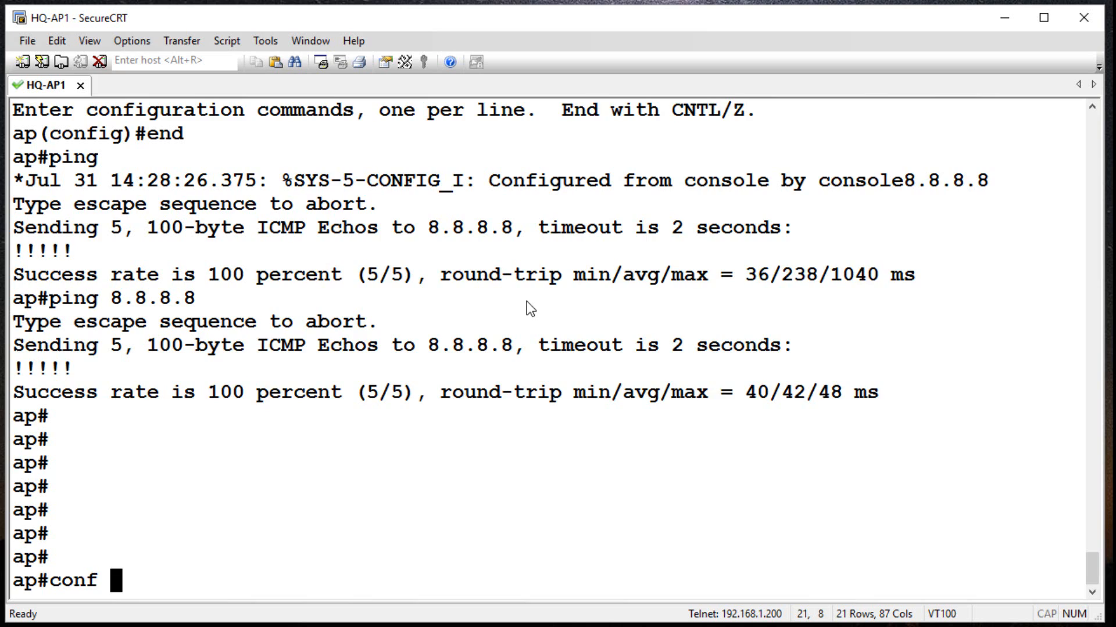
{"action": "type", "text": "t"}
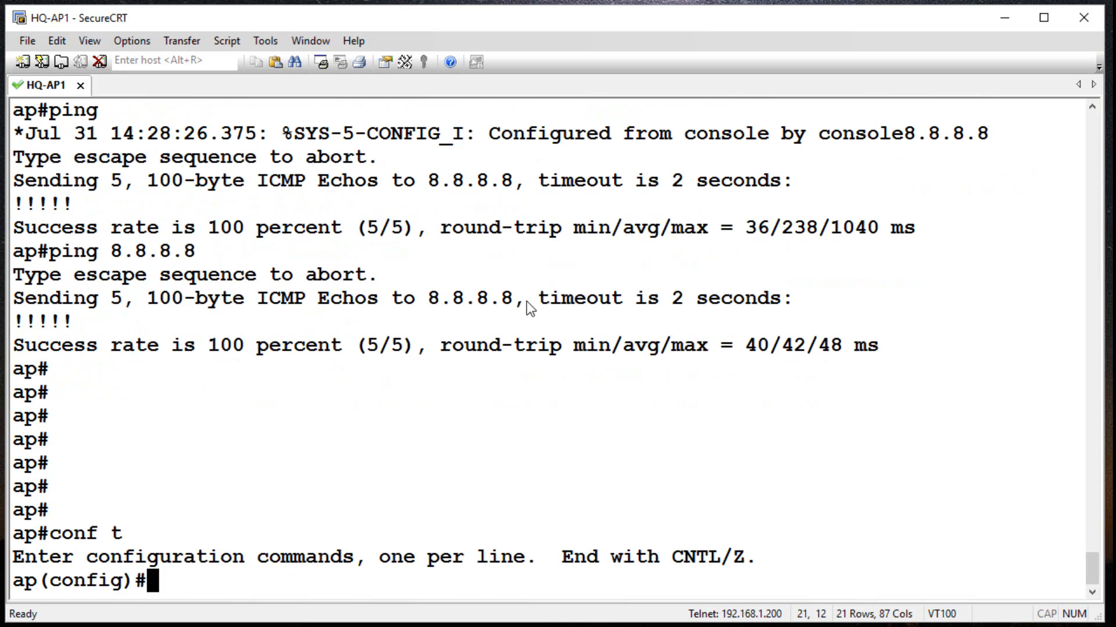
{"action": "type", "text": "ip default-gateway"}
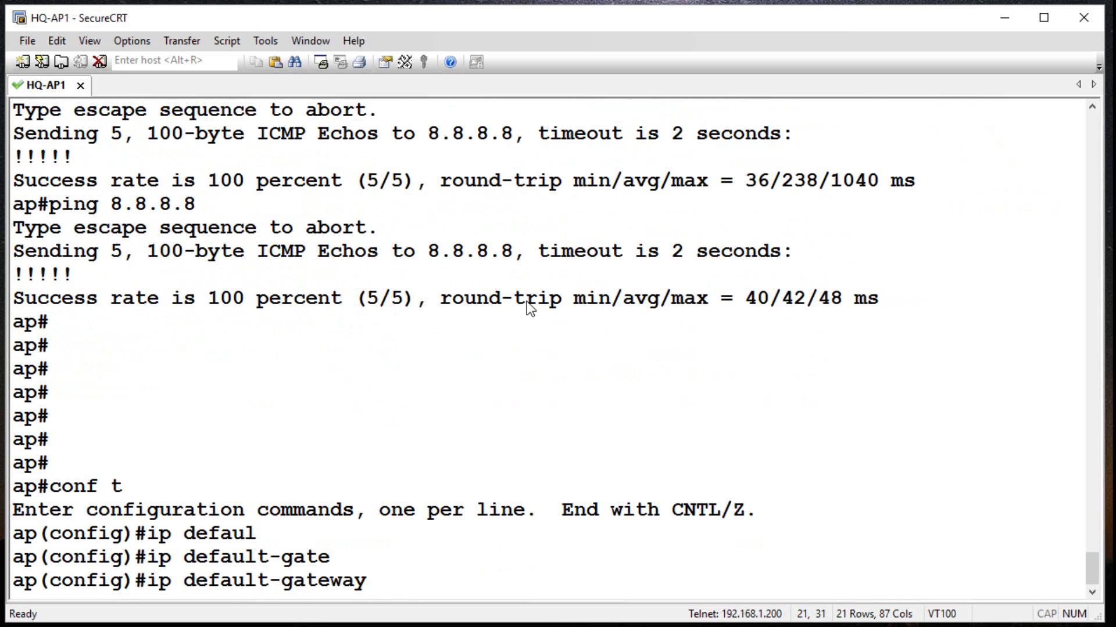
{"action": "type", "text": "10.0."}
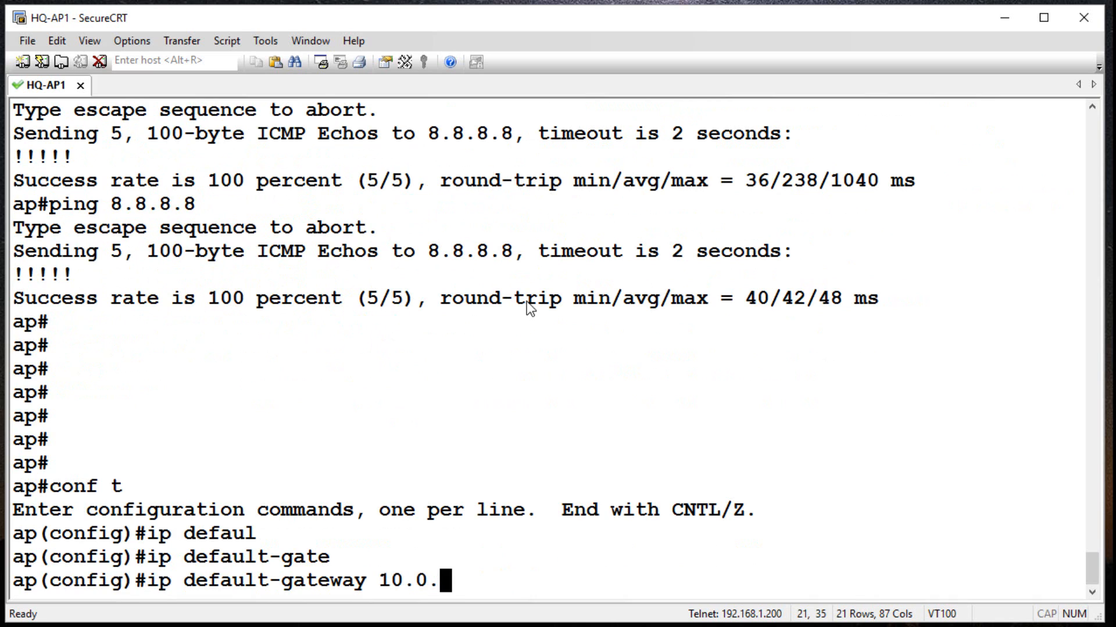
{"action": "type", "text": "2.1"}
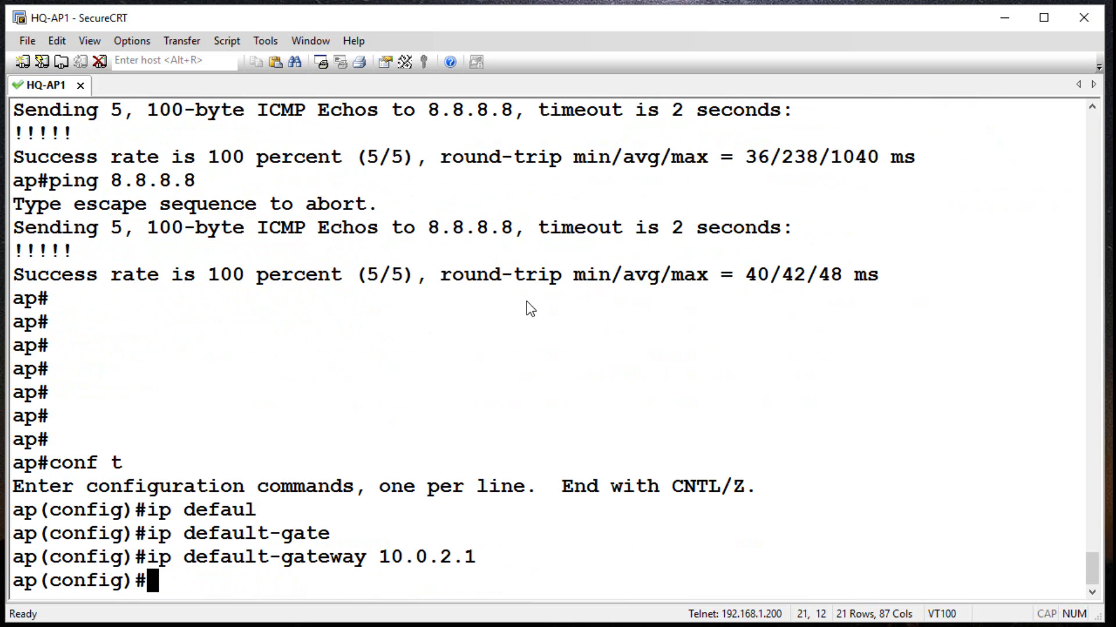
{"action": "type", "text": "end"}
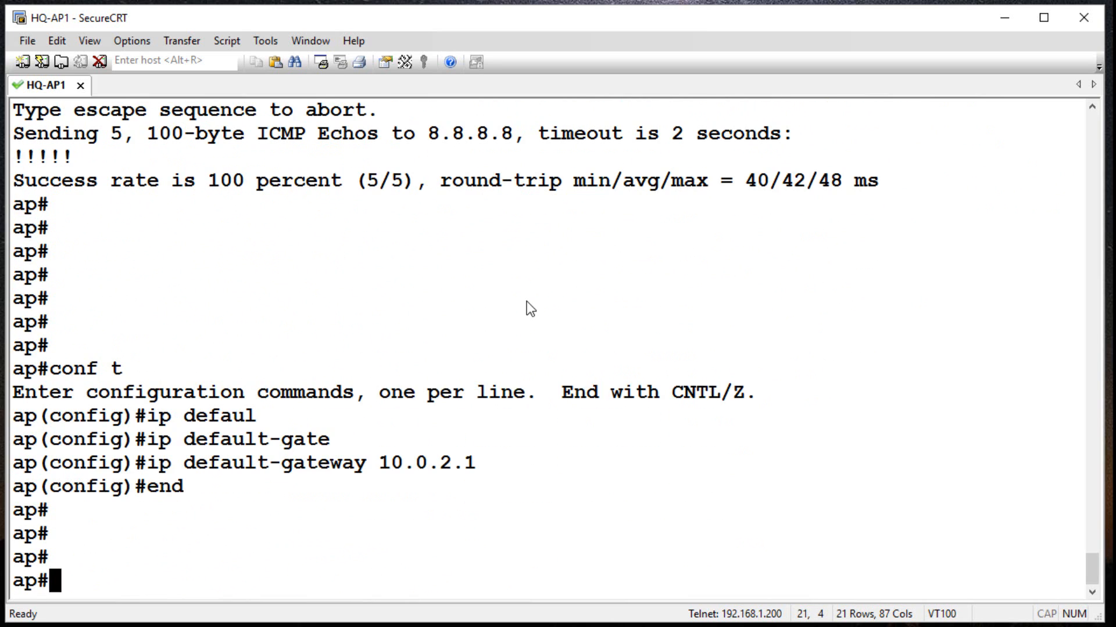